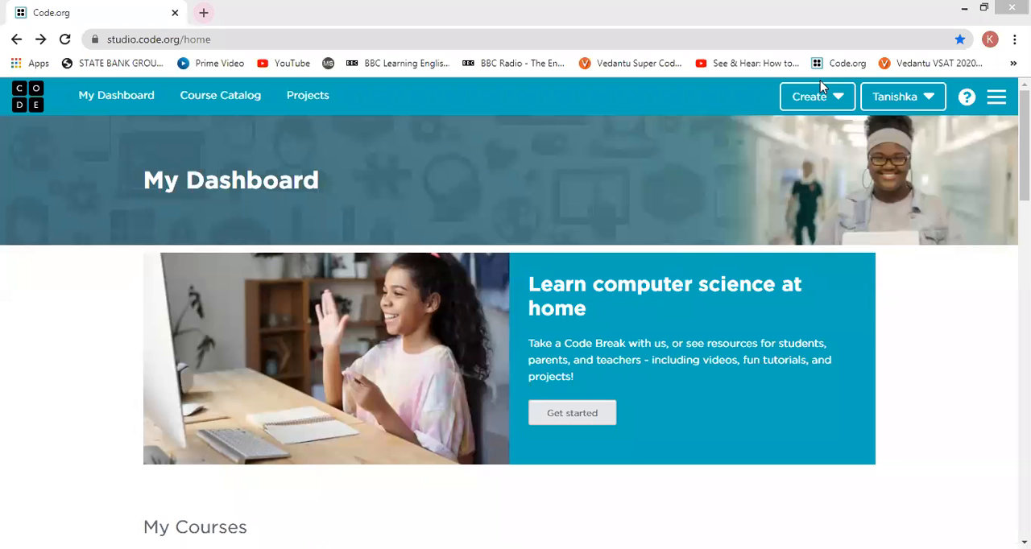
mouse_move(792, 167)
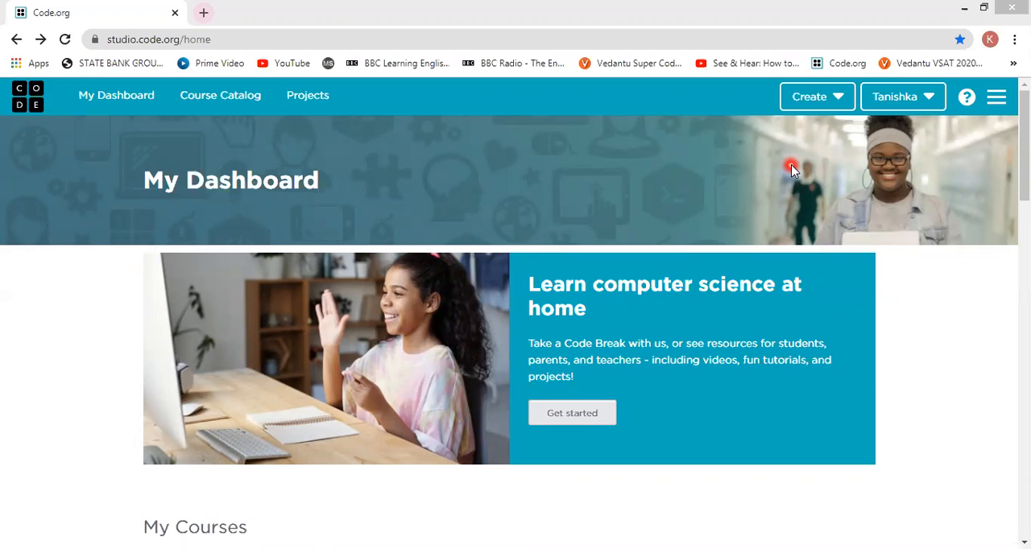
mouse_move(817, 97)
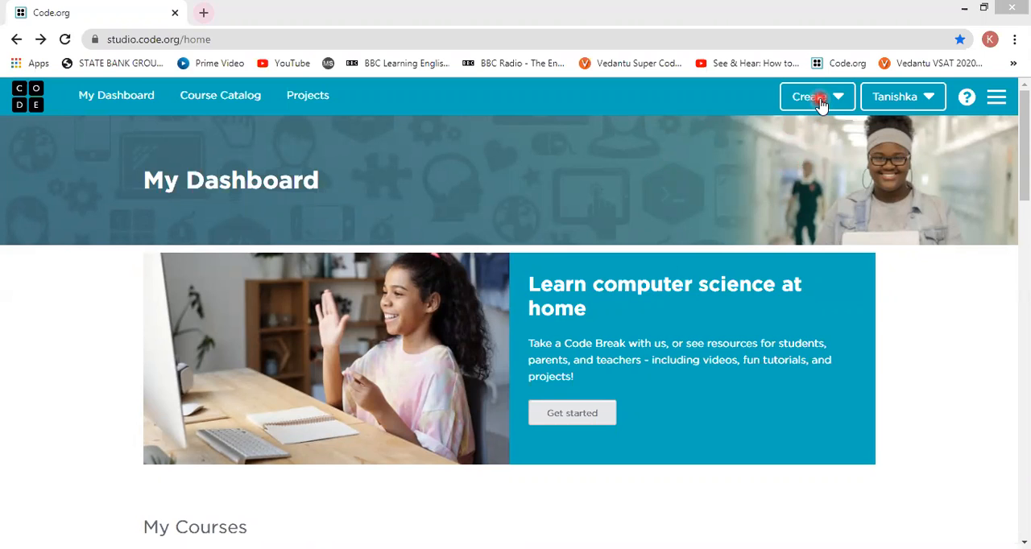
Start a new App Lab project from the dashboard's Create menu
left_click(811, 96)
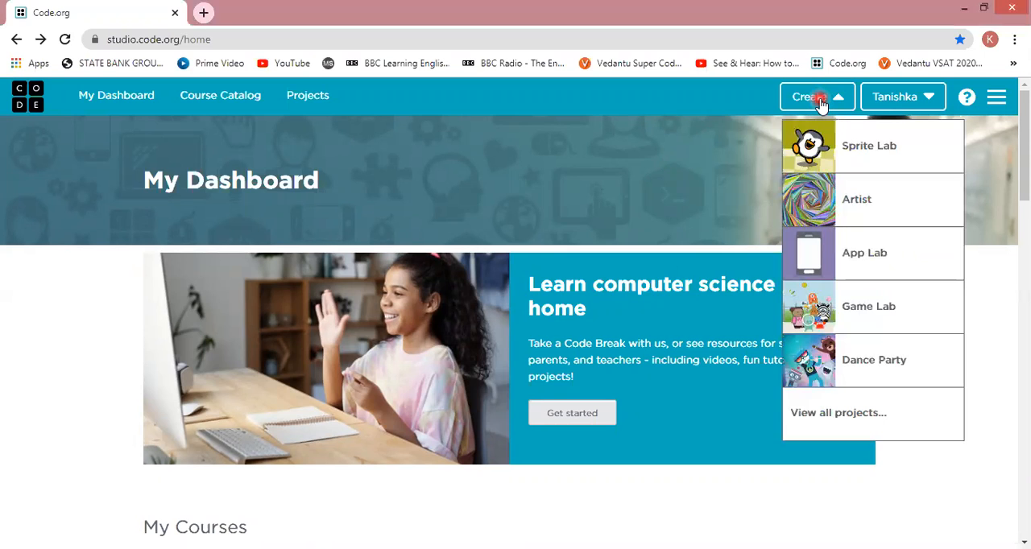
left_click(865, 252)
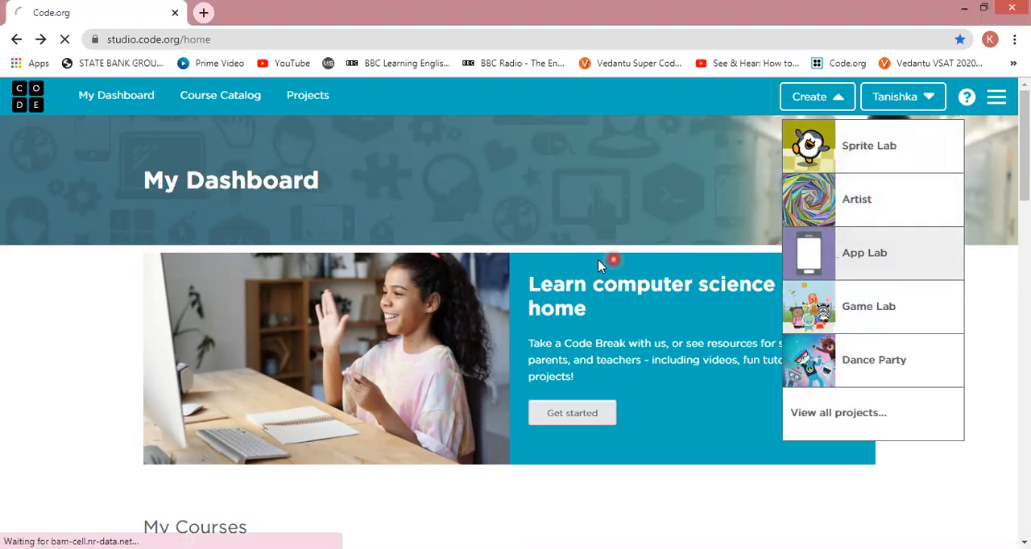
Put the untitled project in Design mode and apply the Polar theme
left_click(864, 252)
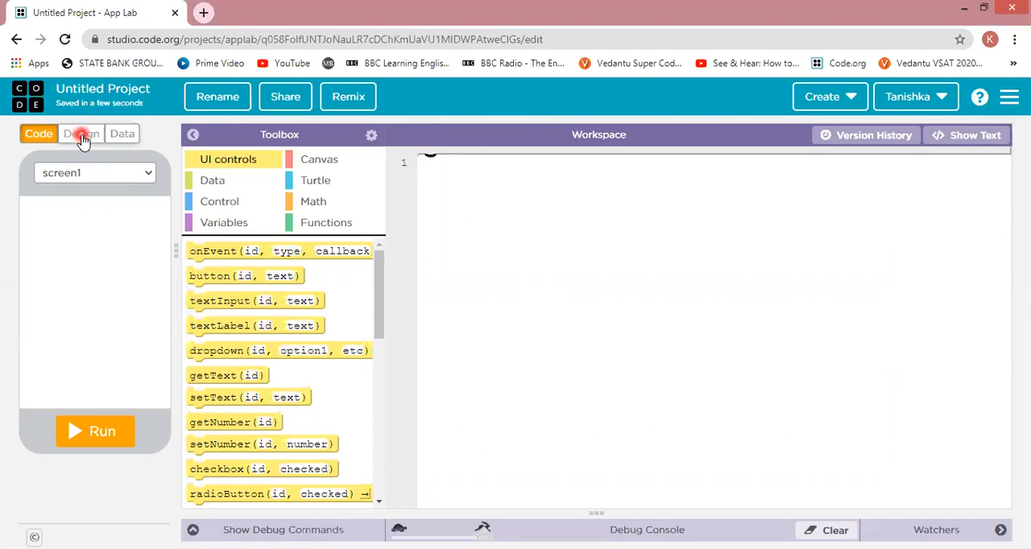
left_click(82, 133)
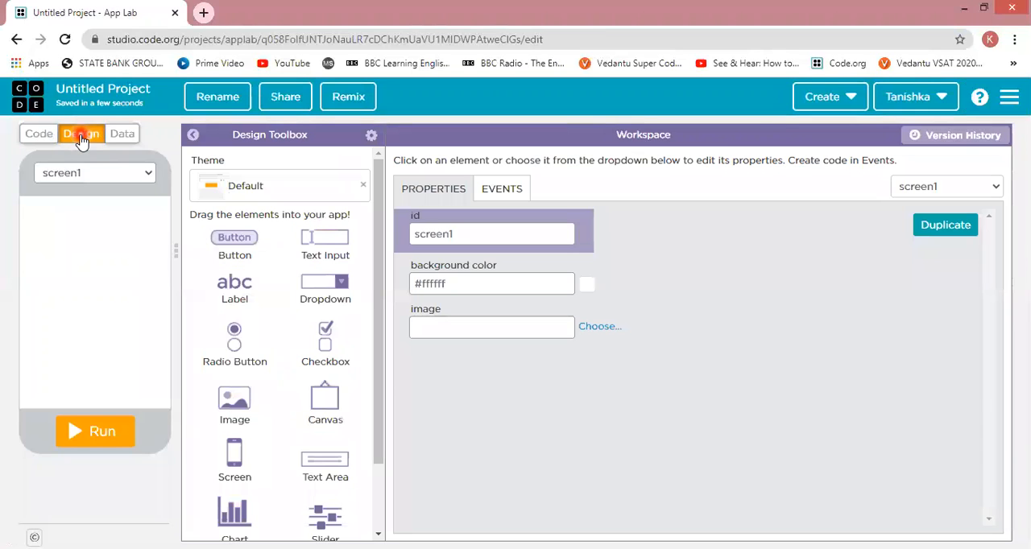
mouse_move(175, 265)
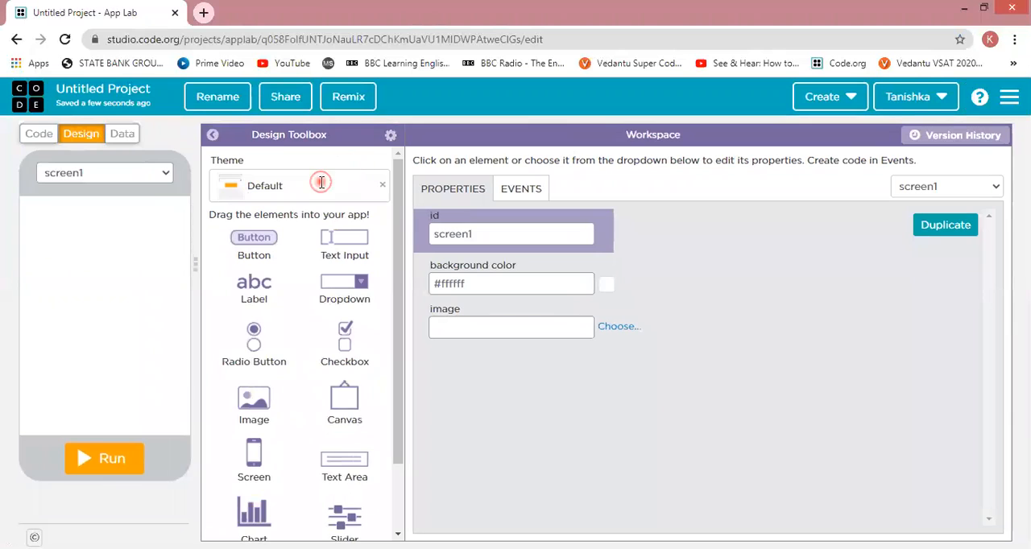
left_click(320, 182)
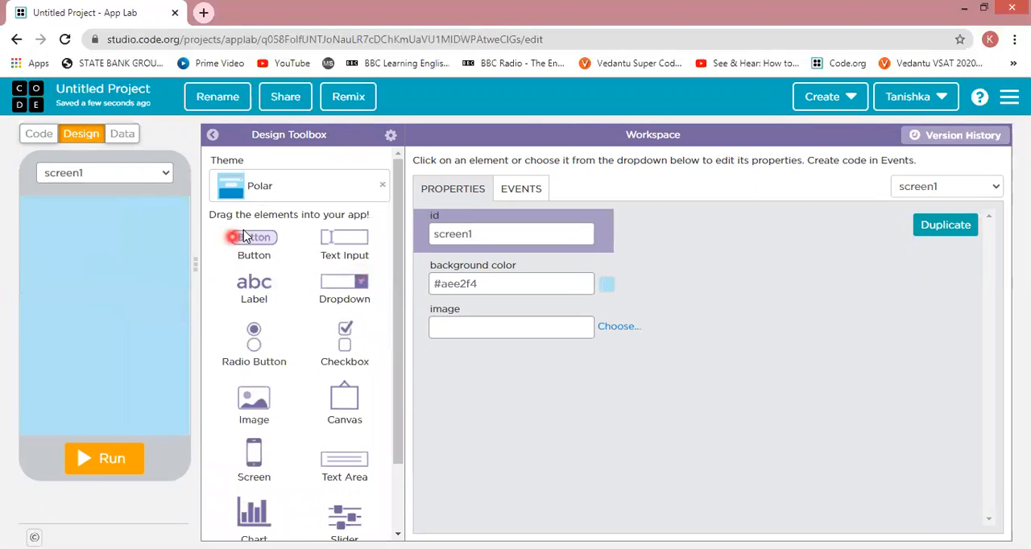
mouse_move(407, 361)
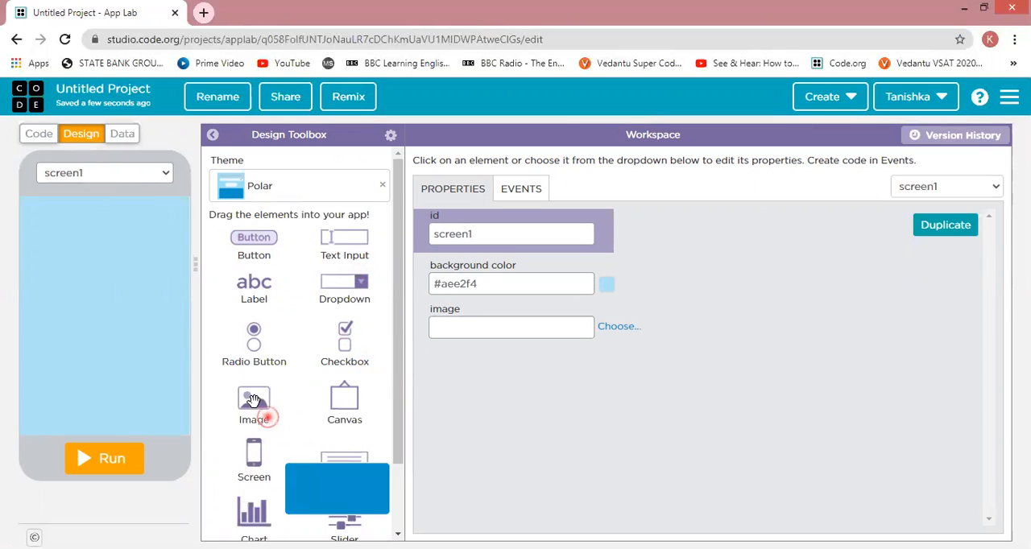
Add text_area1 at the top-left of the screen, enlarged to 300 by 325 px
left_click_drag(253, 403, 80, 355)
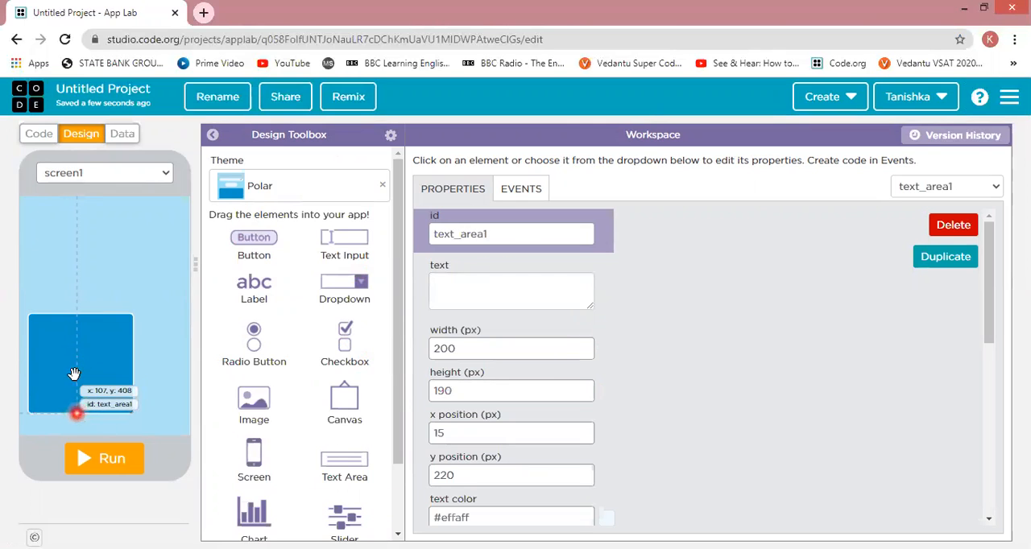
left_click_drag(81, 365, 77, 260)
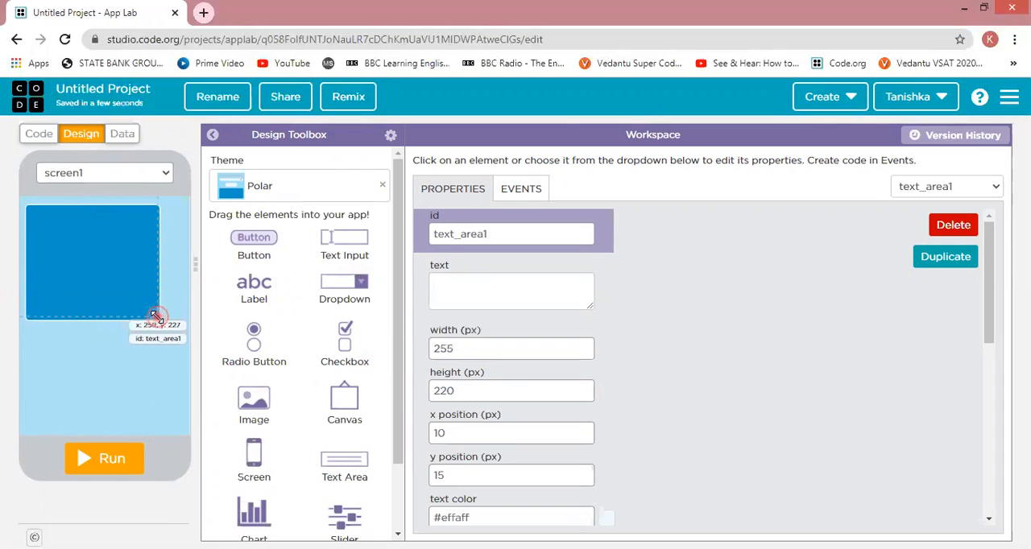
left_click_drag(157, 314, 181, 341)
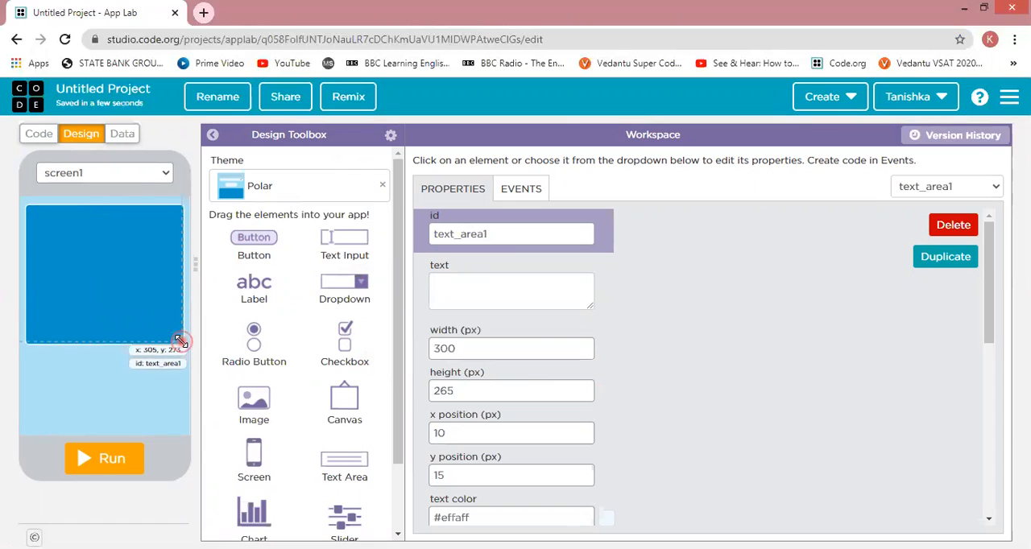
left_click_drag(179, 340, 181, 354)
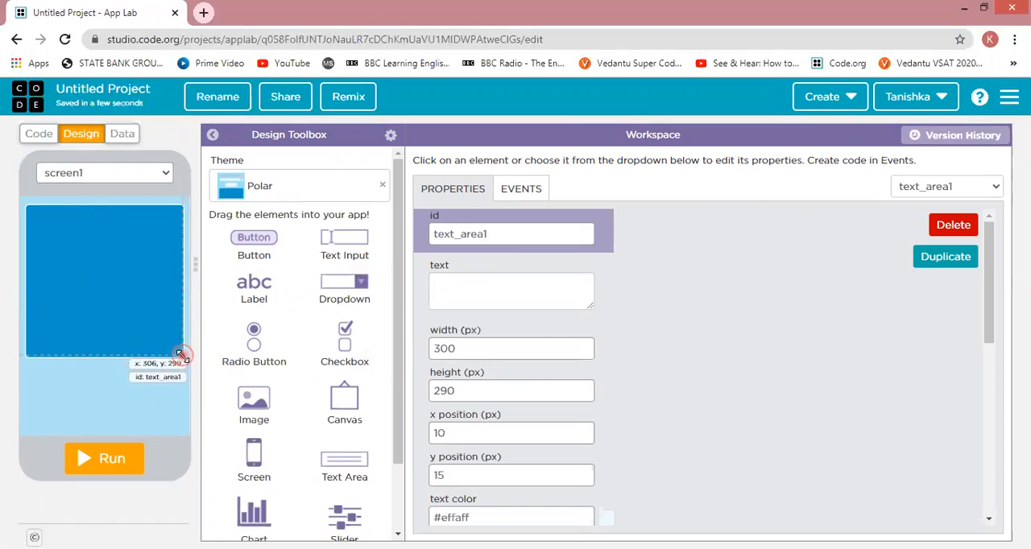
left_click_drag(180, 355, 180, 369)
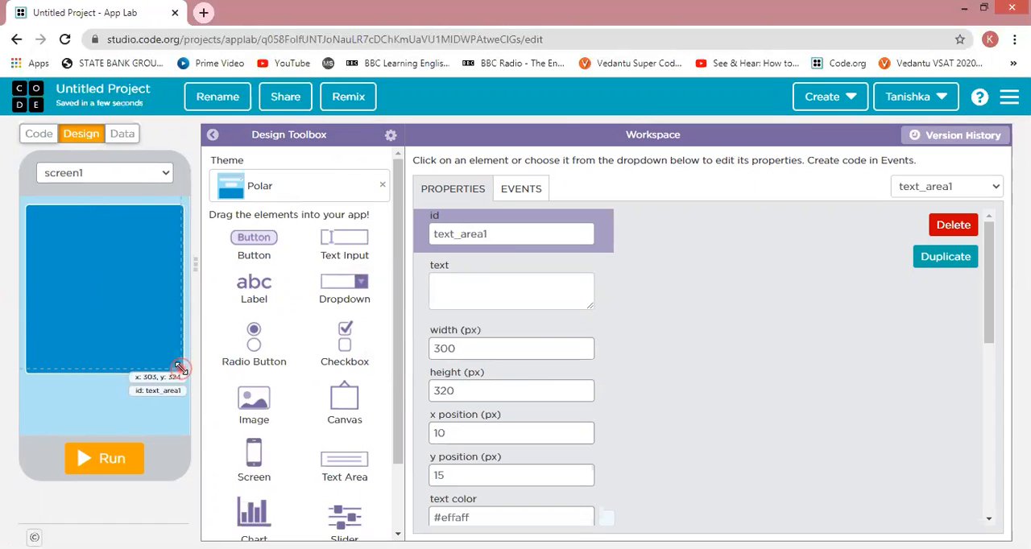
left_click_drag(182, 367, 182, 371)
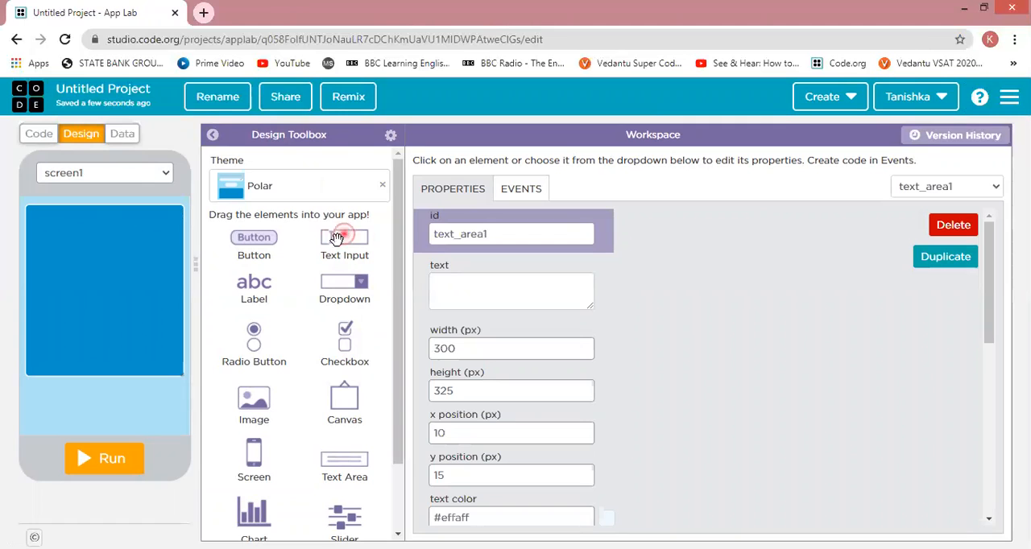
Place text_input1 below the text area, sized 235 by 50 px
left_click_drag(344, 237, 80, 396)
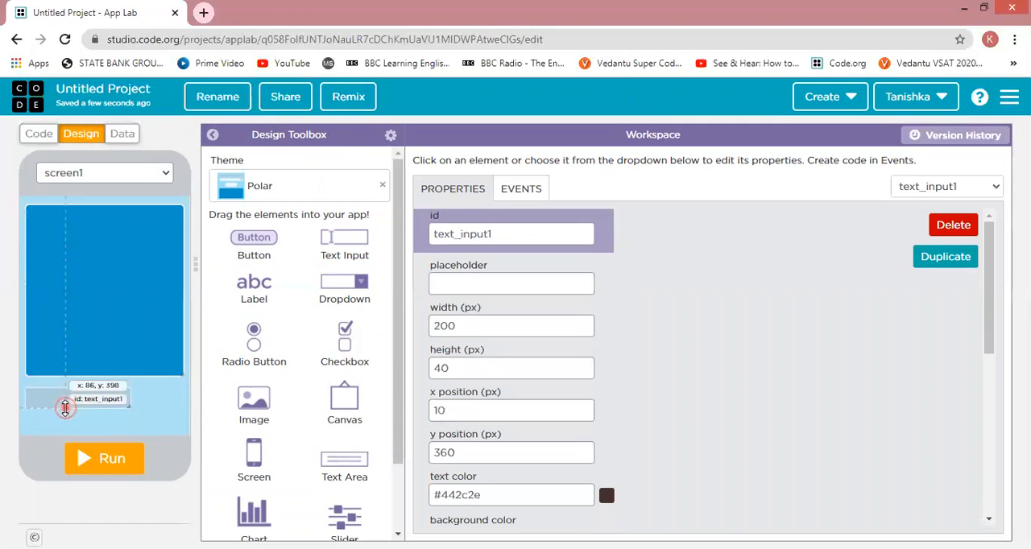
left_click_drag(65, 407, 129, 404)
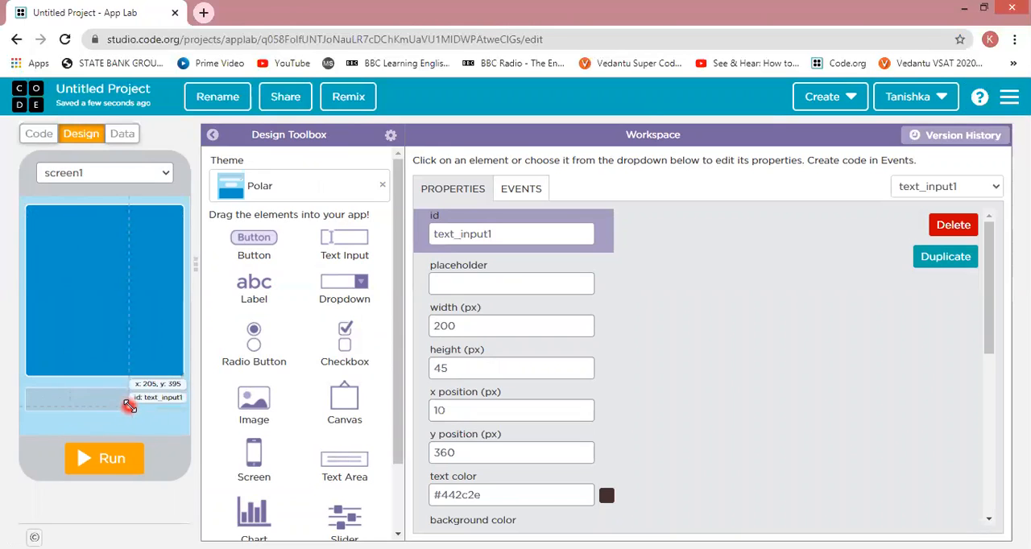
left_click_drag(129, 407, 153, 411)
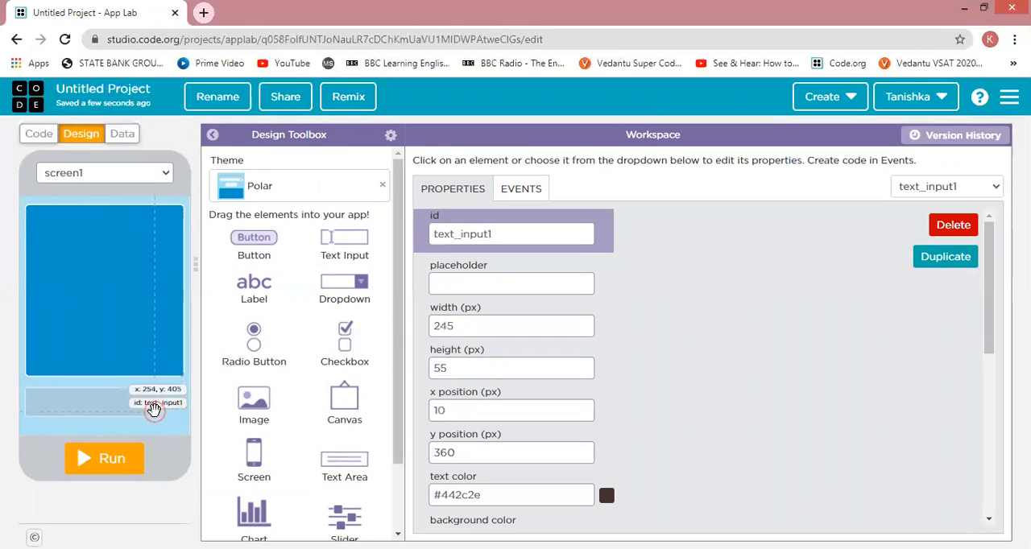
left_click_drag(153, 403, 85, 393)
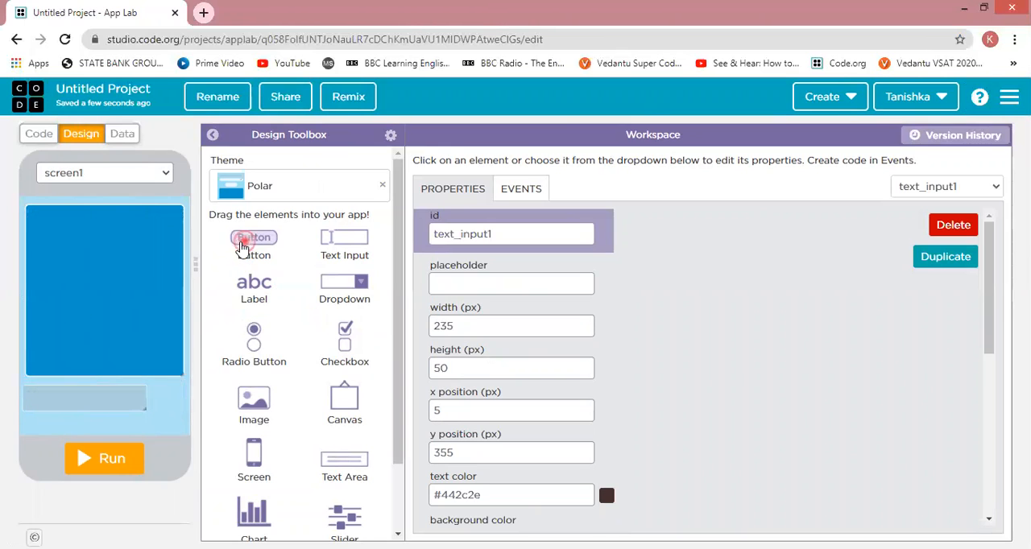
Place button1, 70 by 50 px, at 245, 355 beside the text input
left_click_drag(254, 242, 157, 318)
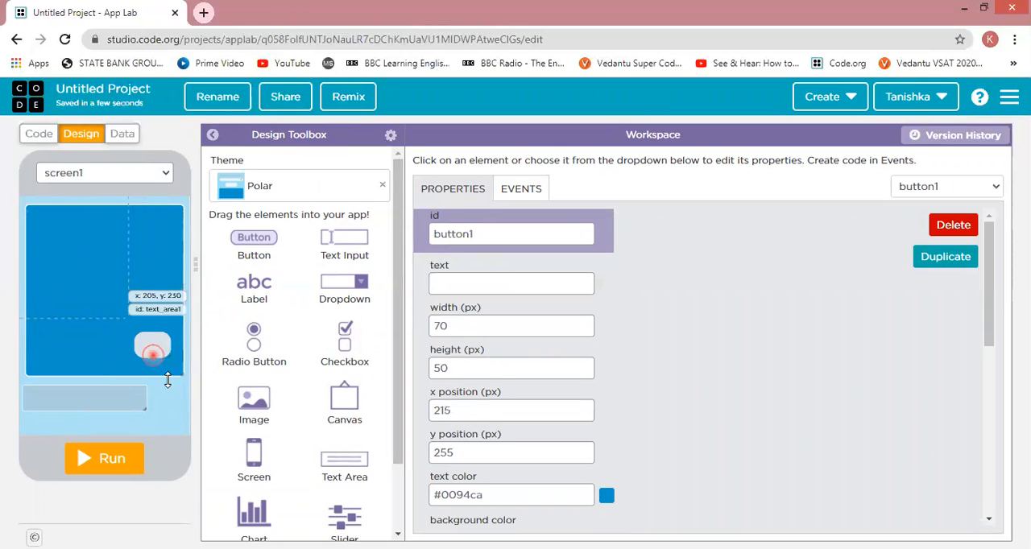
left_click_drag(152, 351, 167, 401)
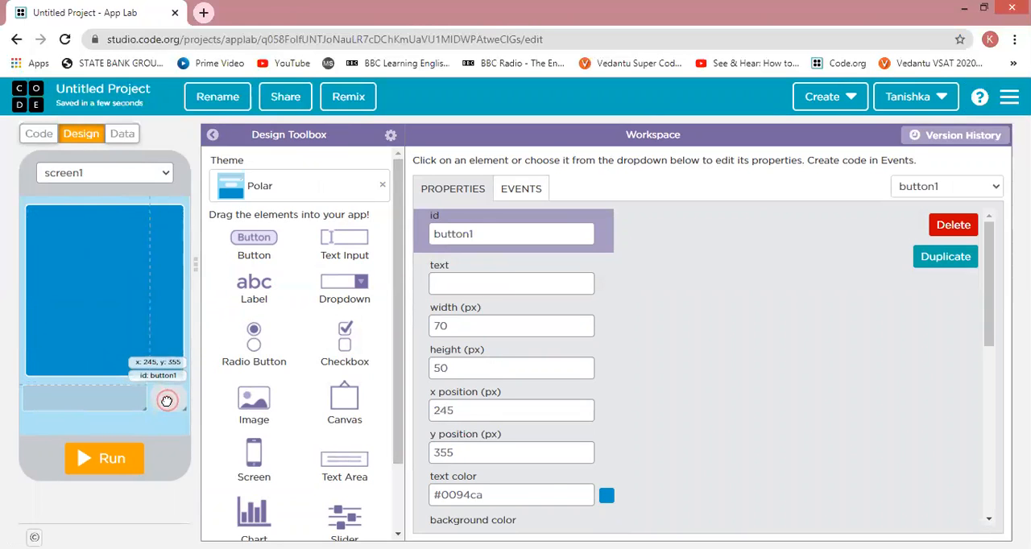
scroll("down", 3)
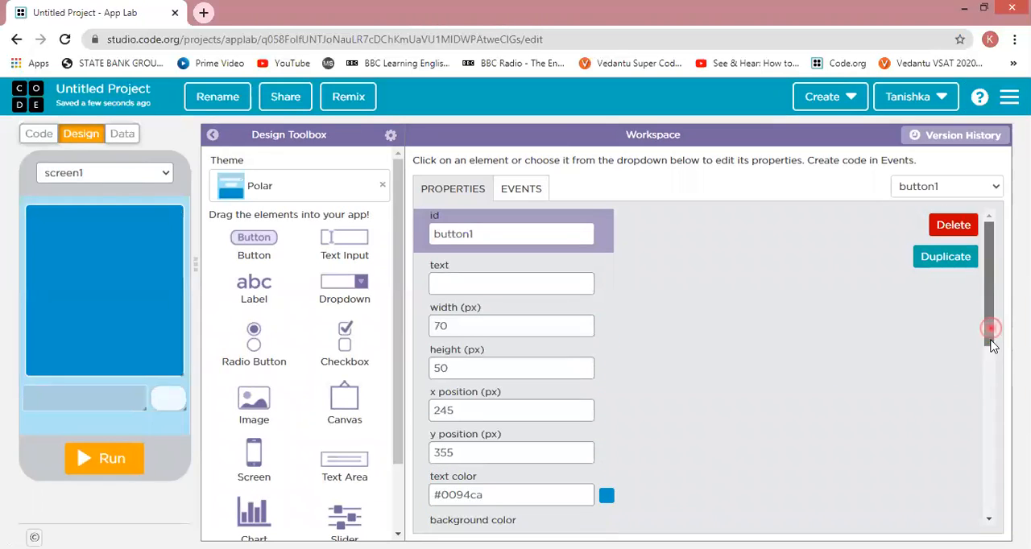
scroll("down", 3)
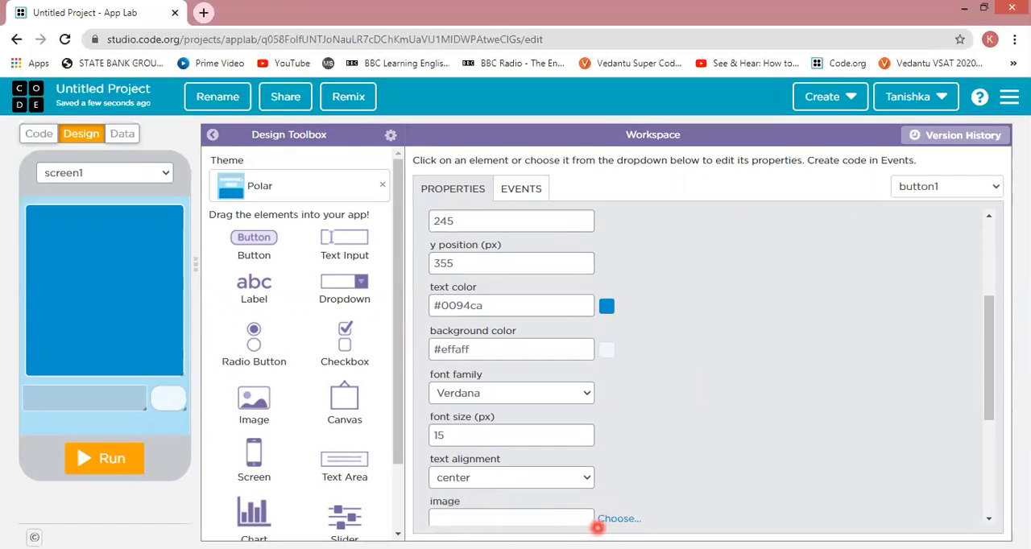
Upload search--v2.png from Desktop > Mumma and set it as button1's image
left_click(619, 518)
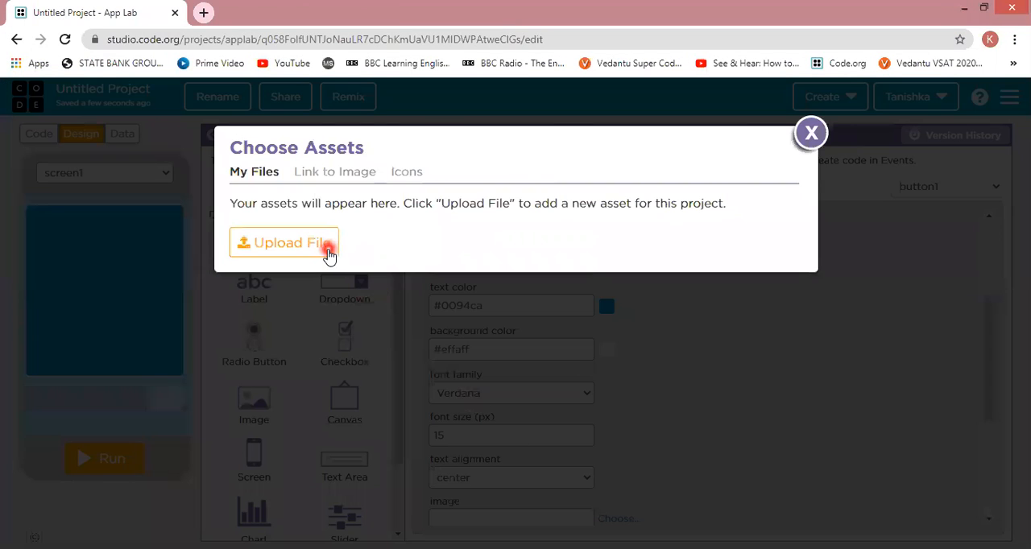
left_click(284, 243)
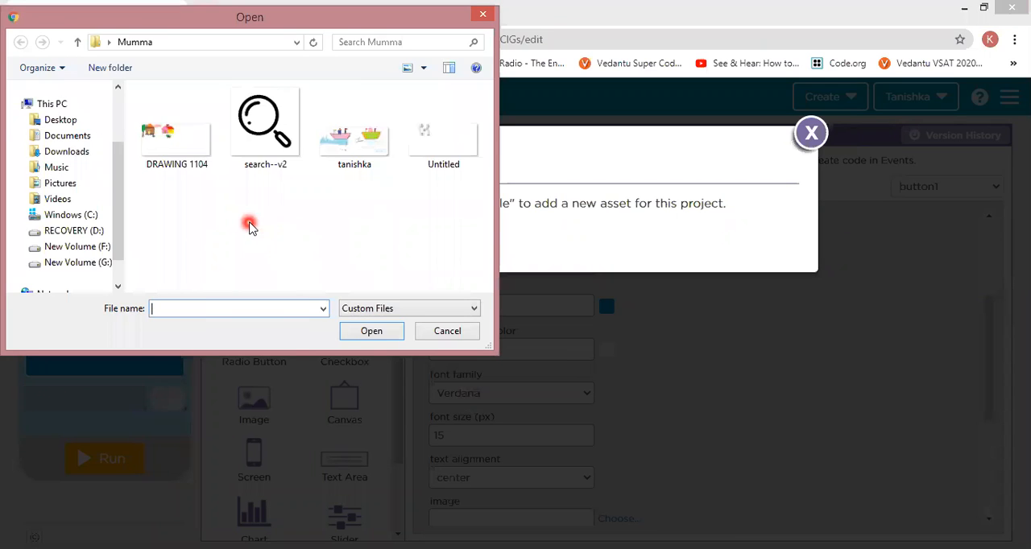
left_click(60, 120)
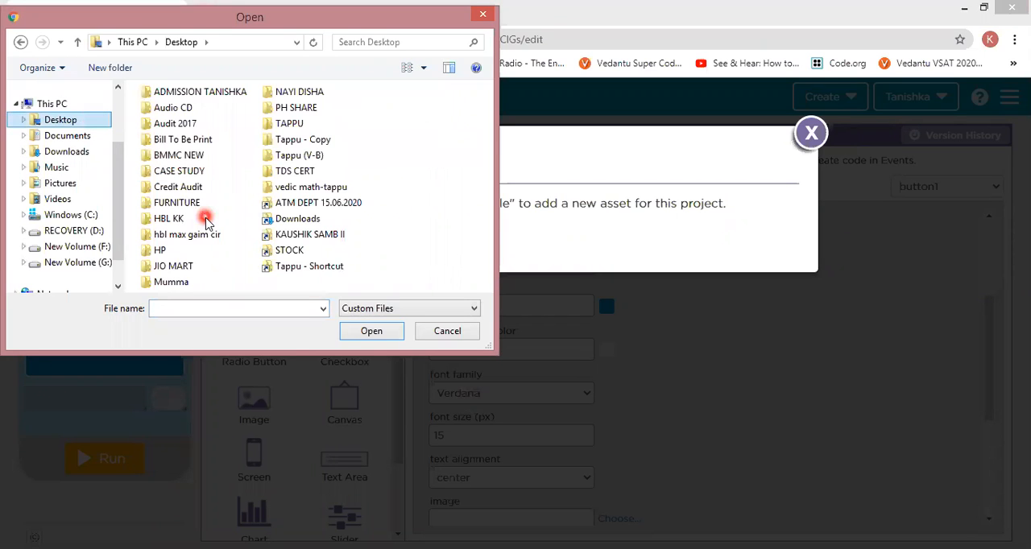
left_click(171, 282)
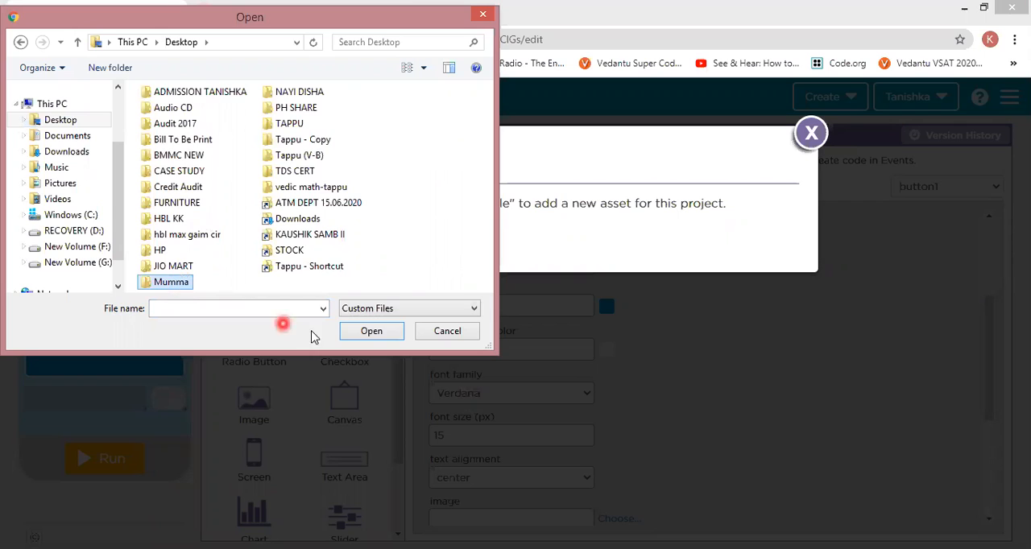
double_click(171, 282)
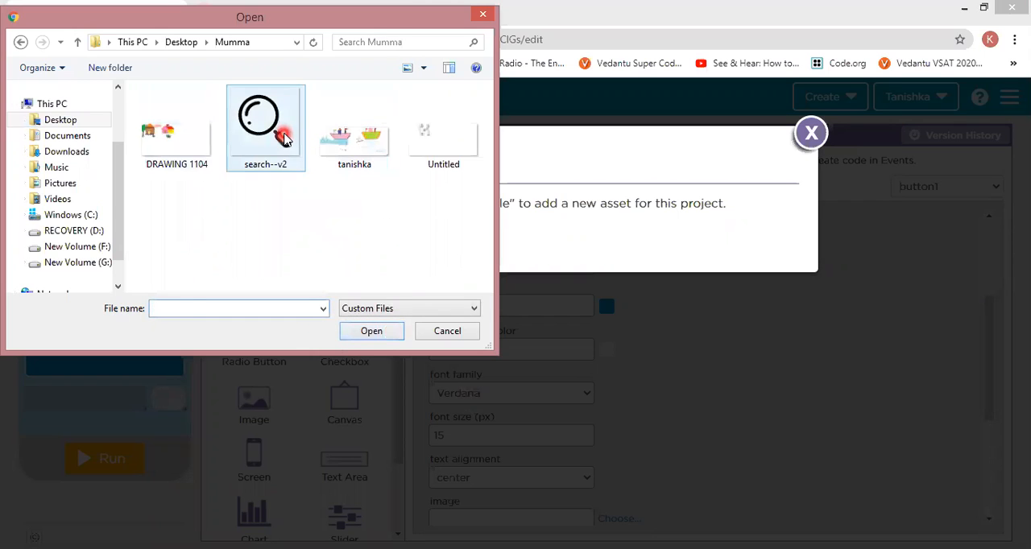
left_click(266, 121)
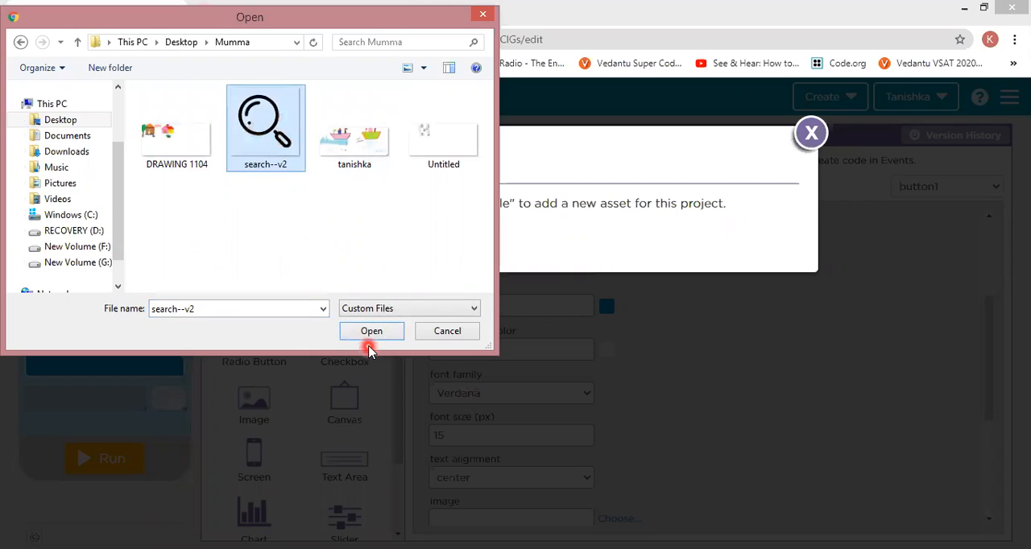
left_click(372, 330)
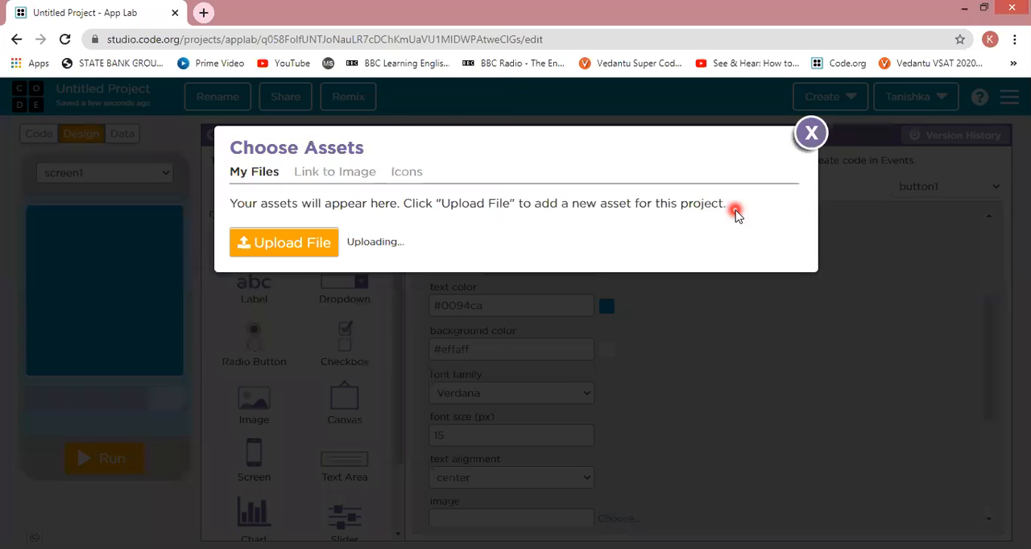
left_click(811, 133)
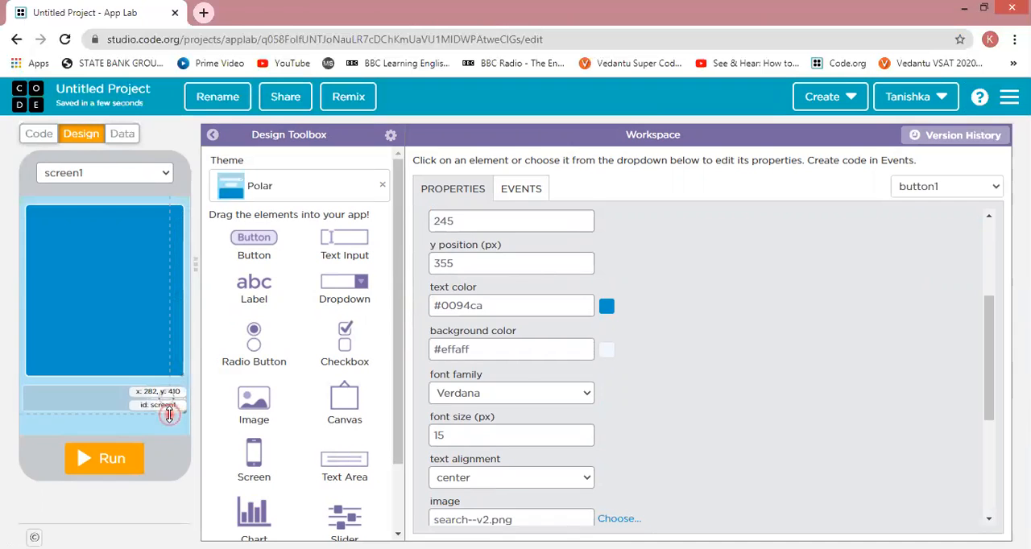
Nudge the magnifier button beside the text input and dismiss the browser context menu
left_click_drag(169, 415, 167, 398)
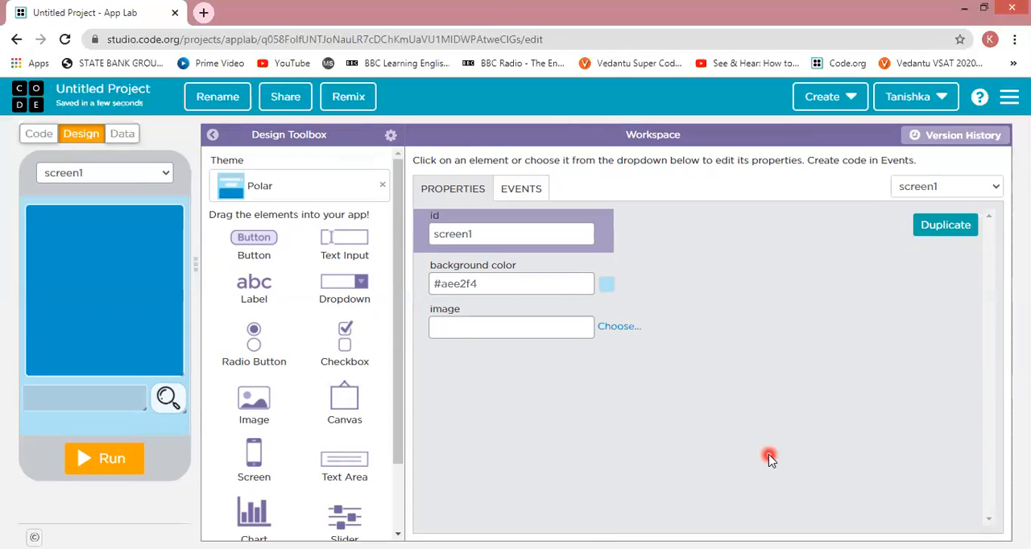
right_click(770, 457)
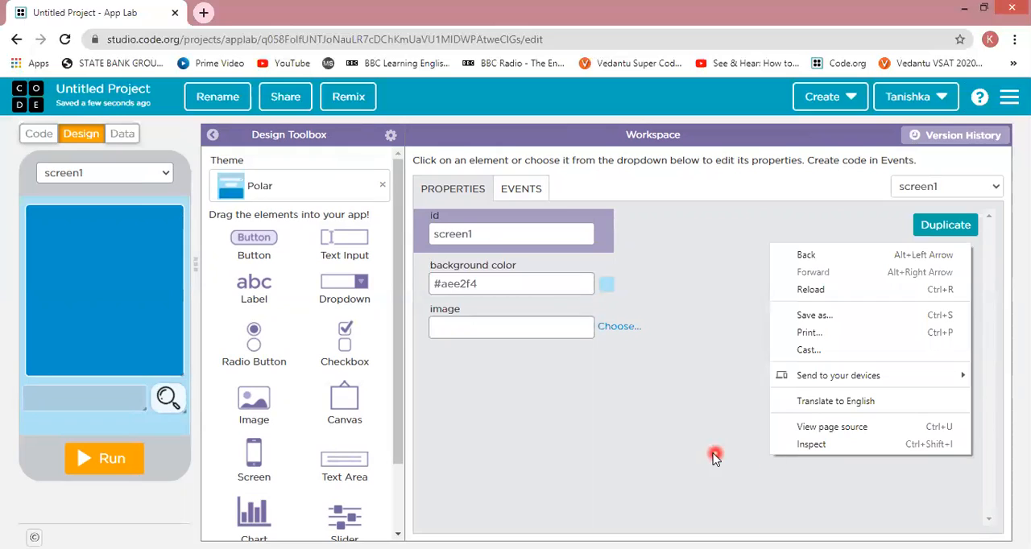
left_click(707, 455)
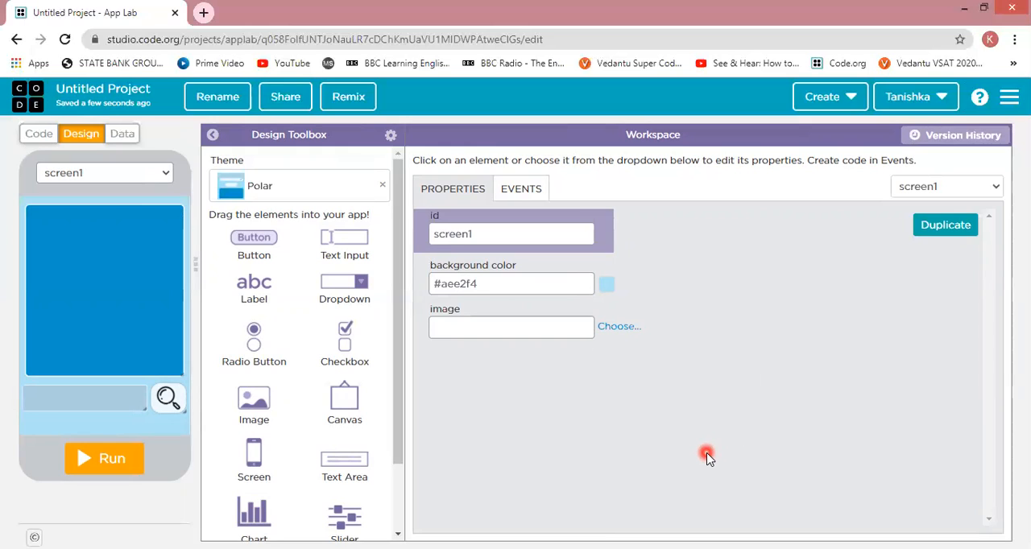
mouse_move(709, 457)
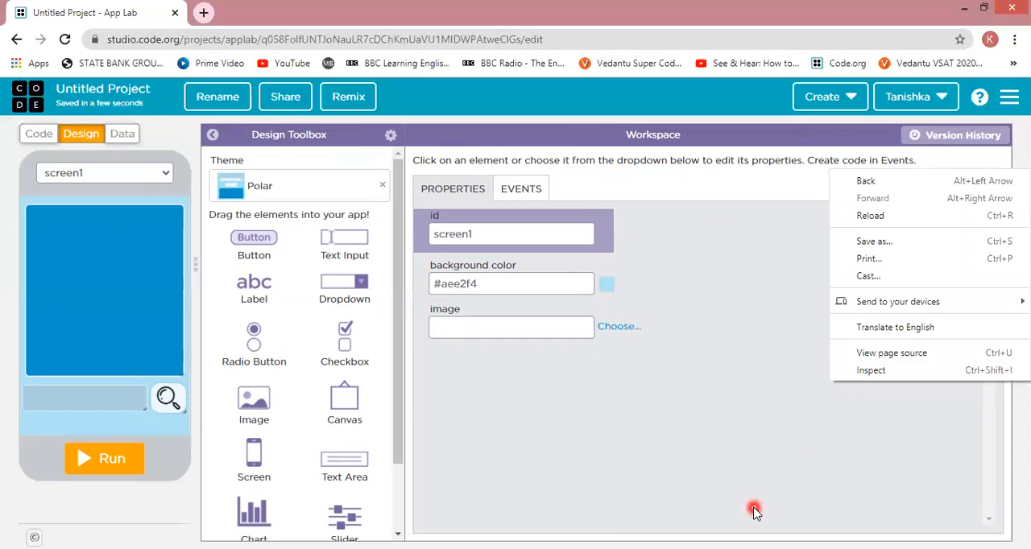
mouse_move(890, 200)
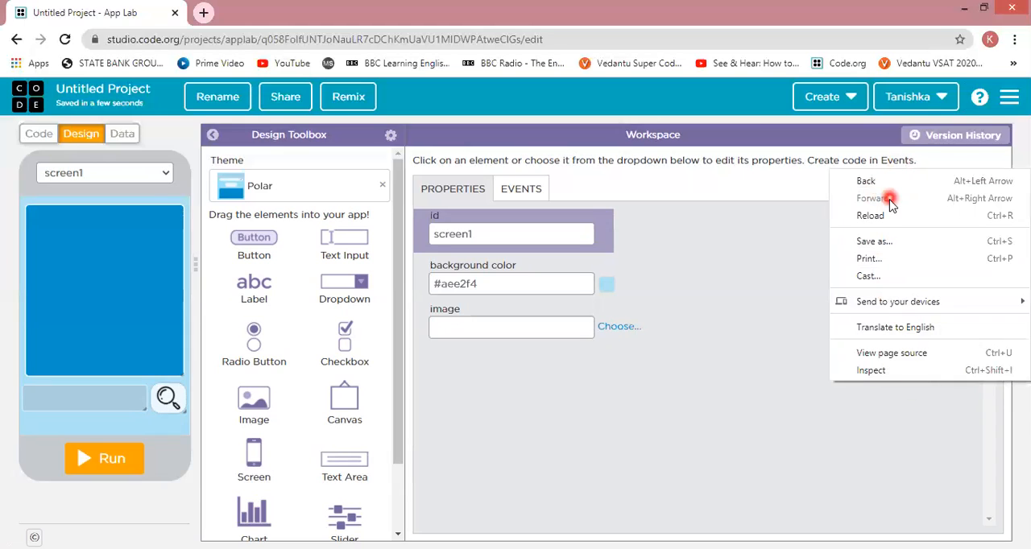
left_click(820, 415)
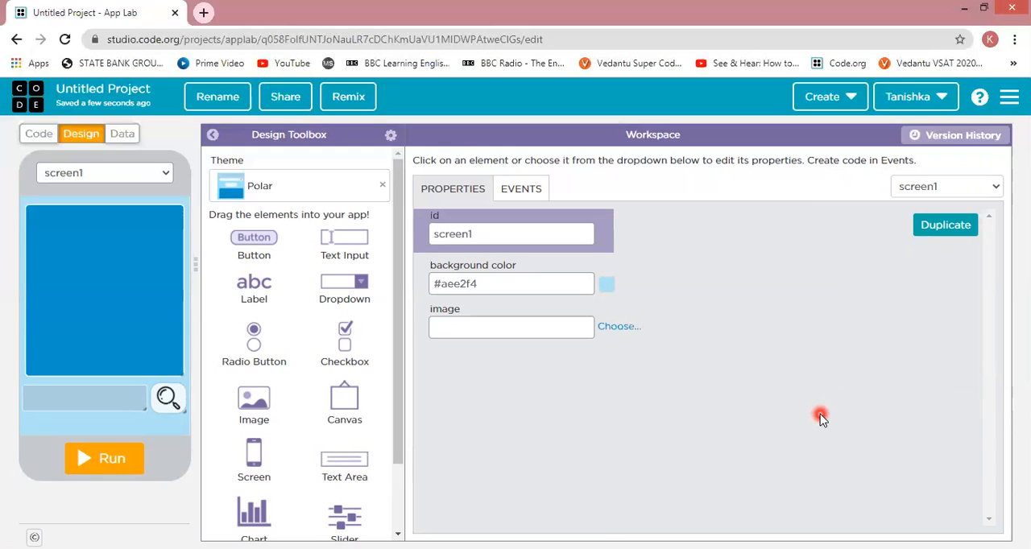
mouse_move(820, 417)
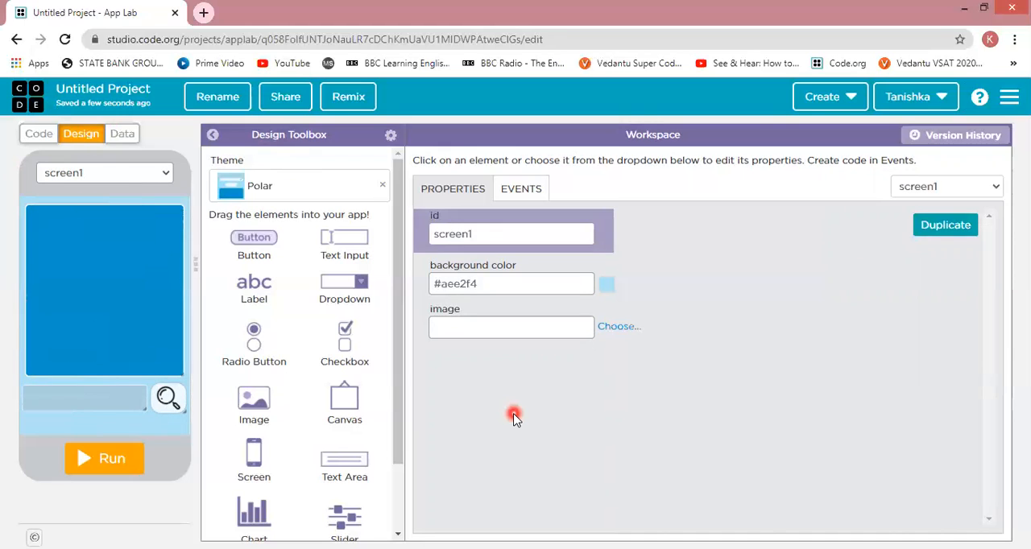
Change button1's id to Searchbutton and go back to the code workspace
left_click(38, 134)
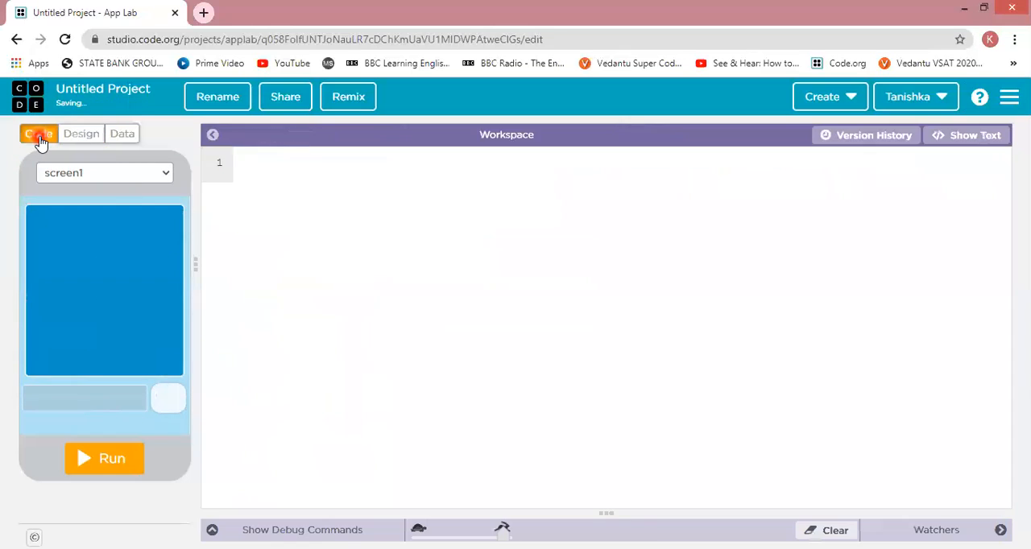
left_click(38, 134)
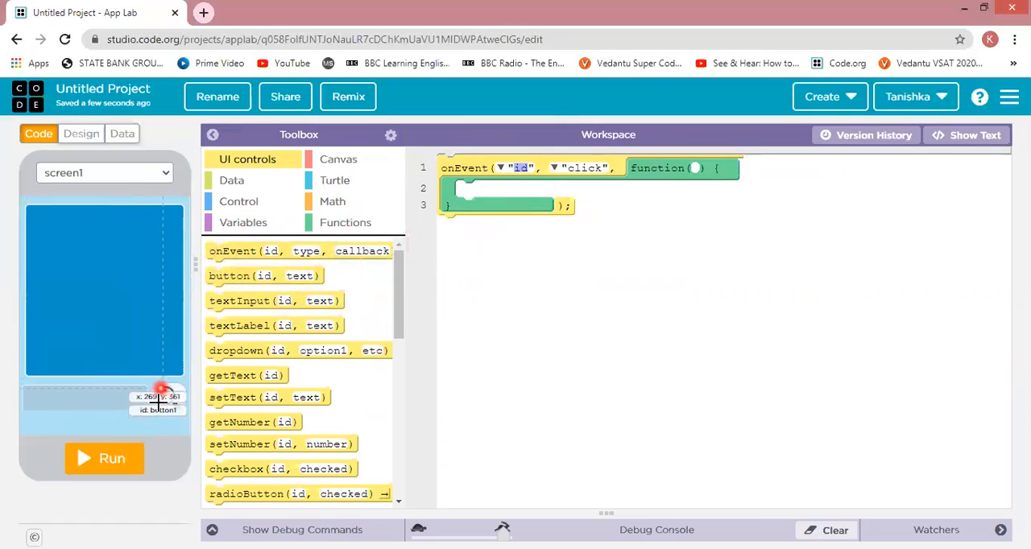
left_click(80, 134)
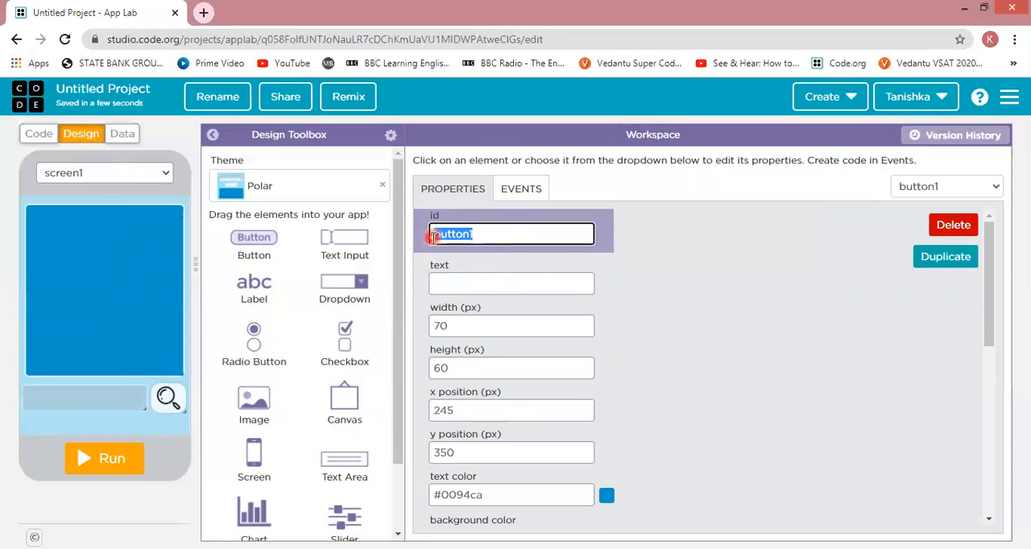
type("SE")
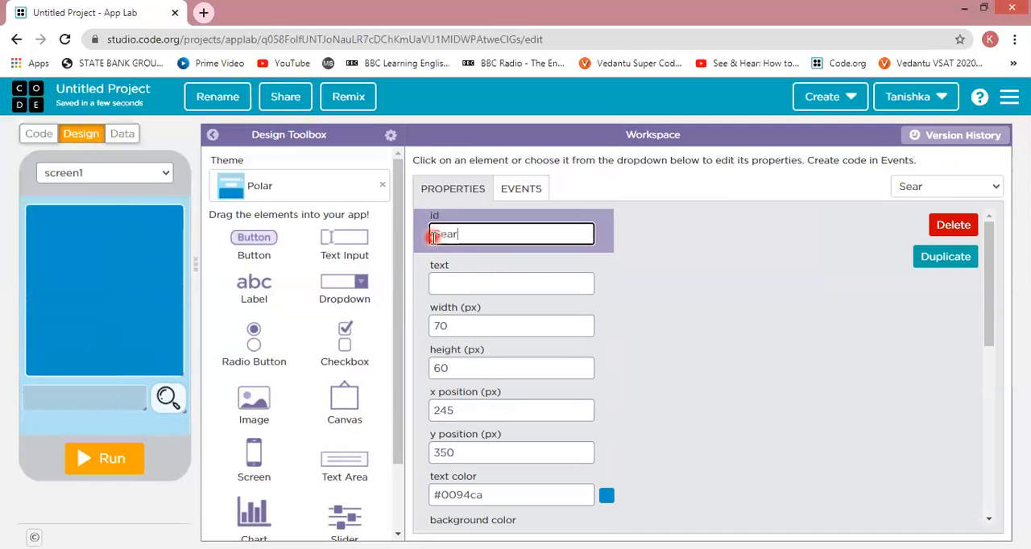
type("chbutton")
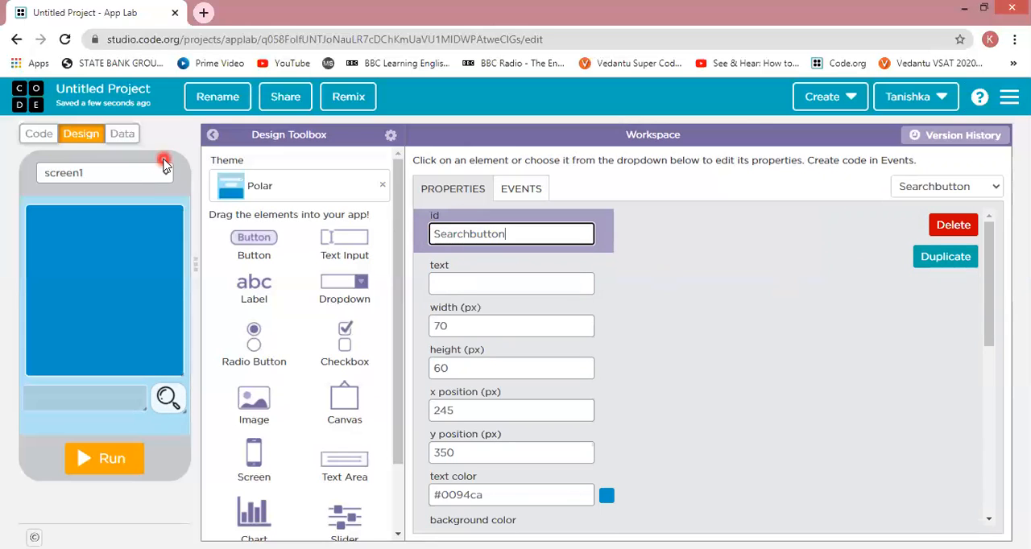
left_click(37, 134)
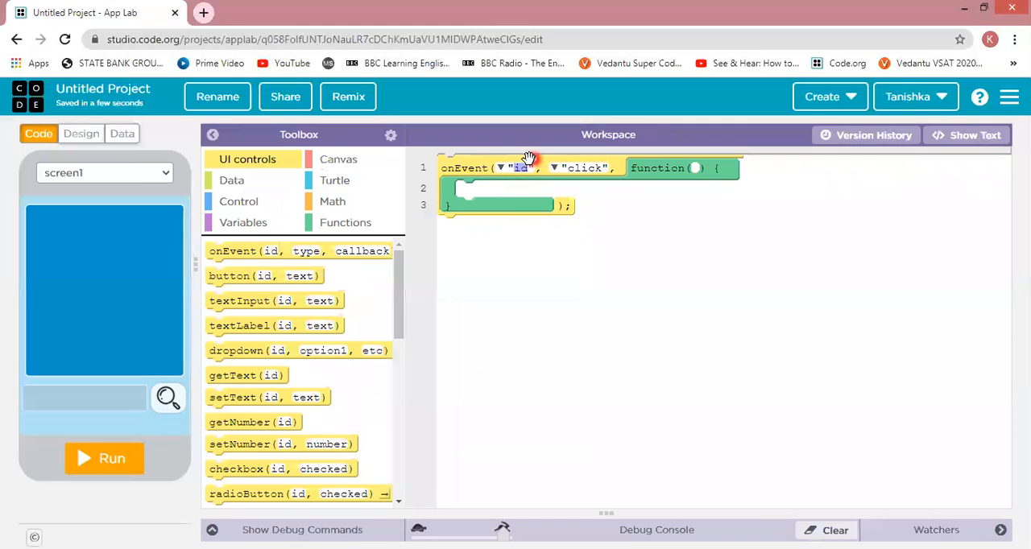
Point the onEvent click handler at Searchbutton and place an if block inside it
left_click(503, 168)
type("Searchbutton")
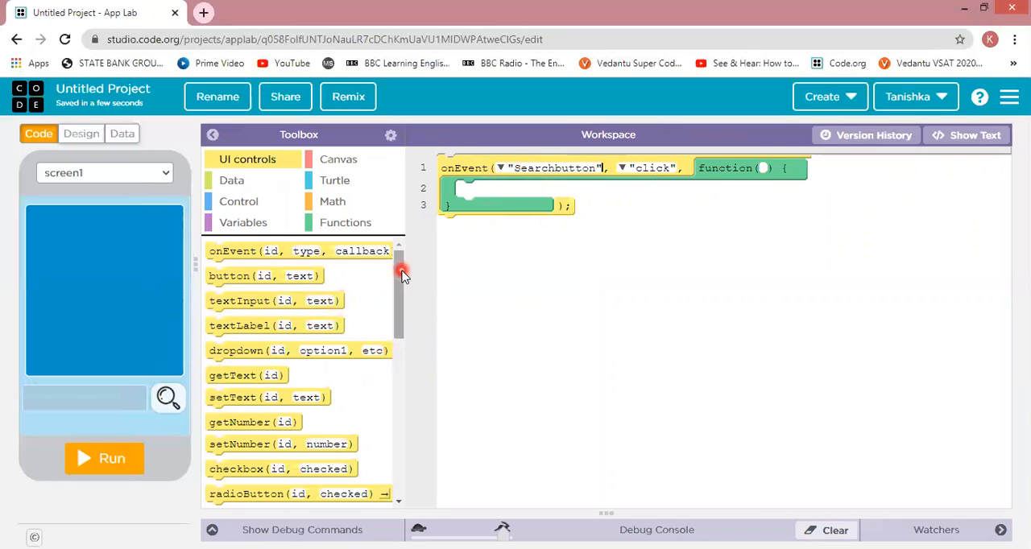
scroll("down", 3)
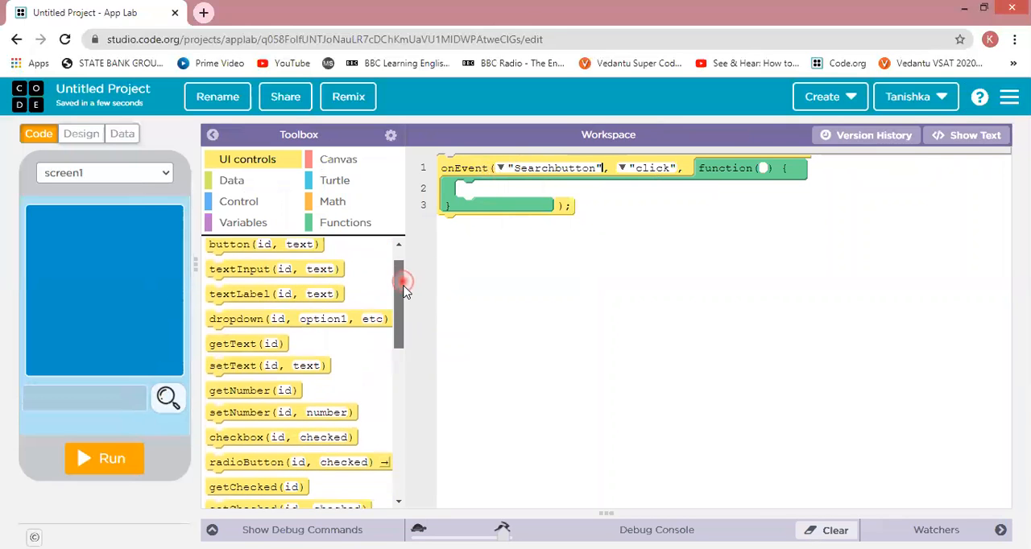
scroll("down", 3)
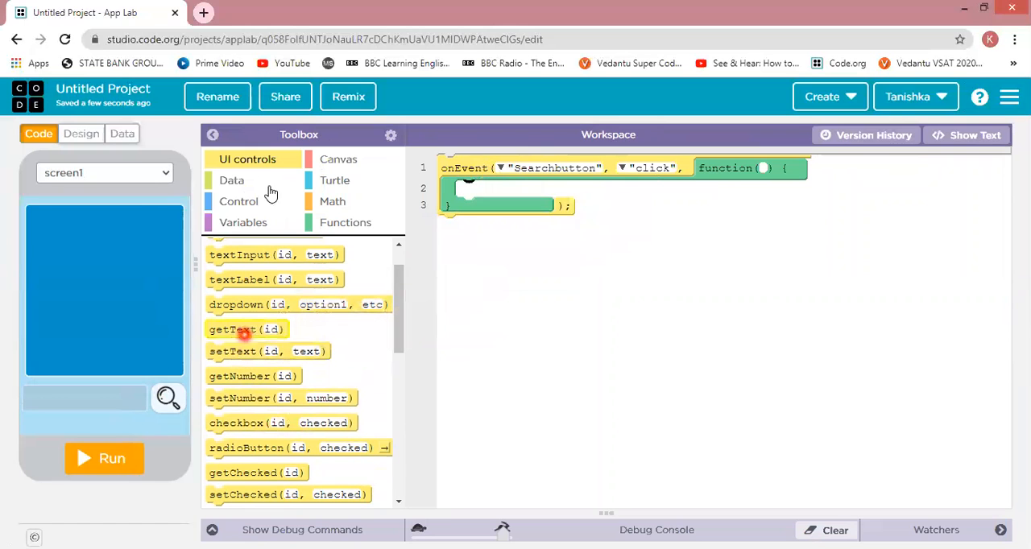
left_click(238, 202)
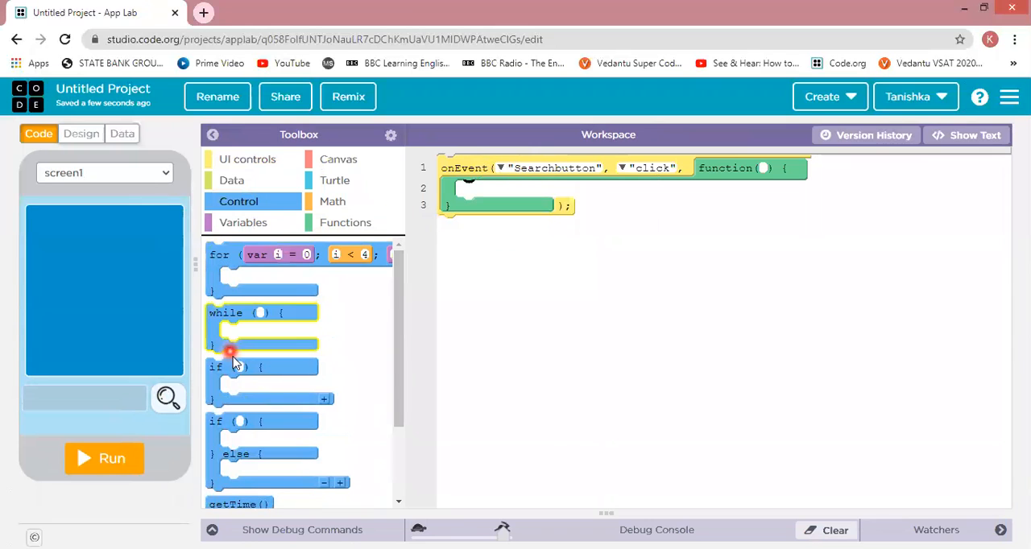
left_click_drag(229, 354, 510, 193)
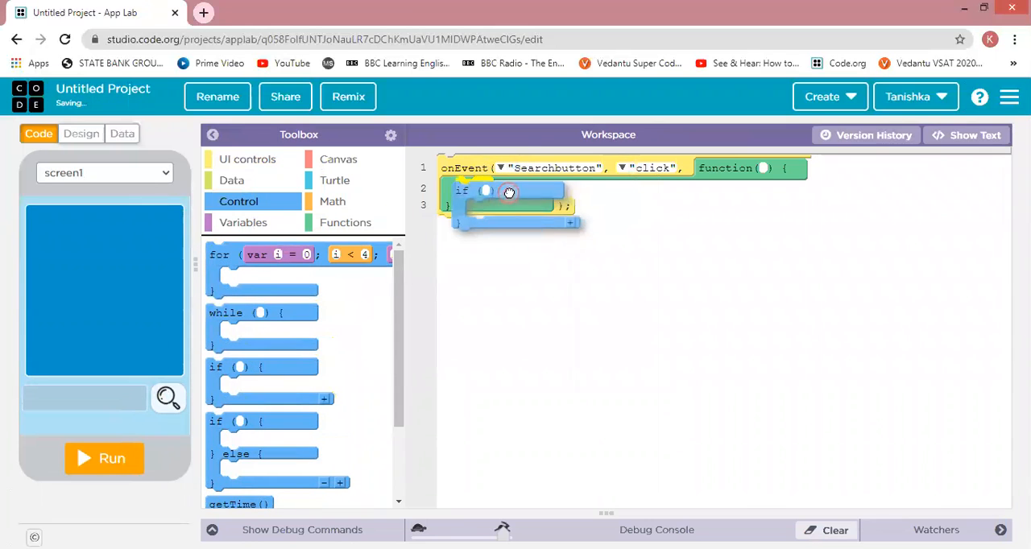
Make the if condition check getText("text_input1") == "Hi !"
left_click(332, 201)
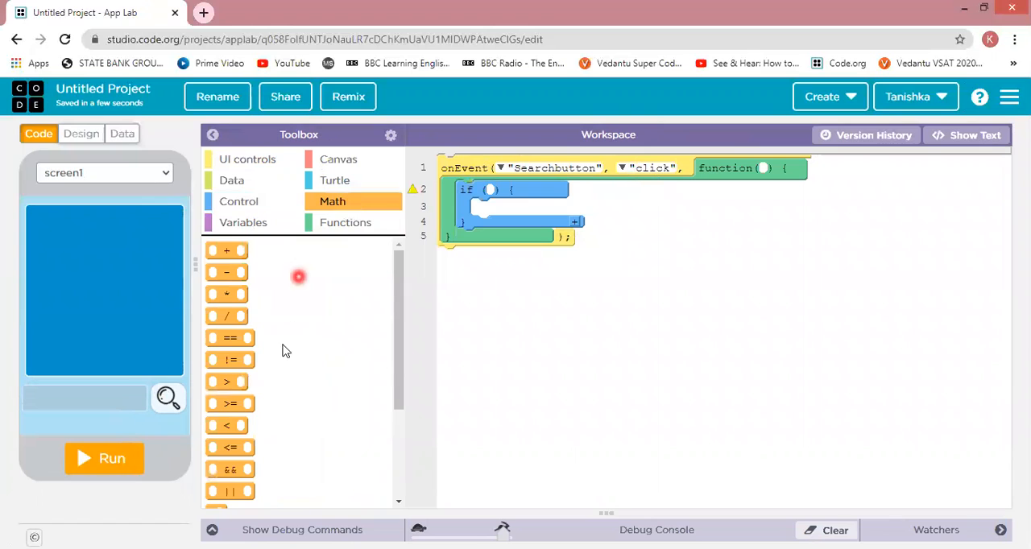
mouse_move(229, 337)
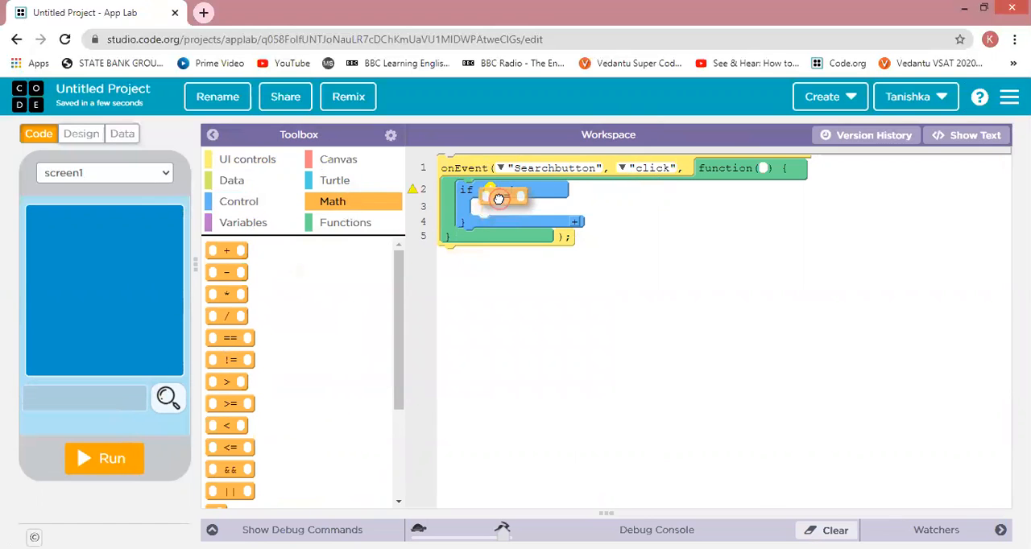
left_click_drag(230, 337, 500, 193)
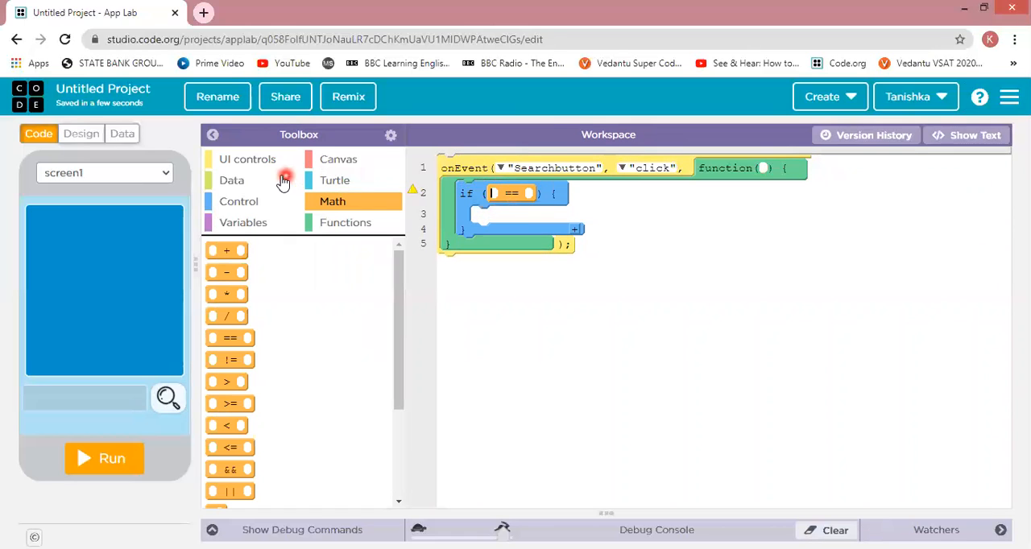
left_click(247, 159)
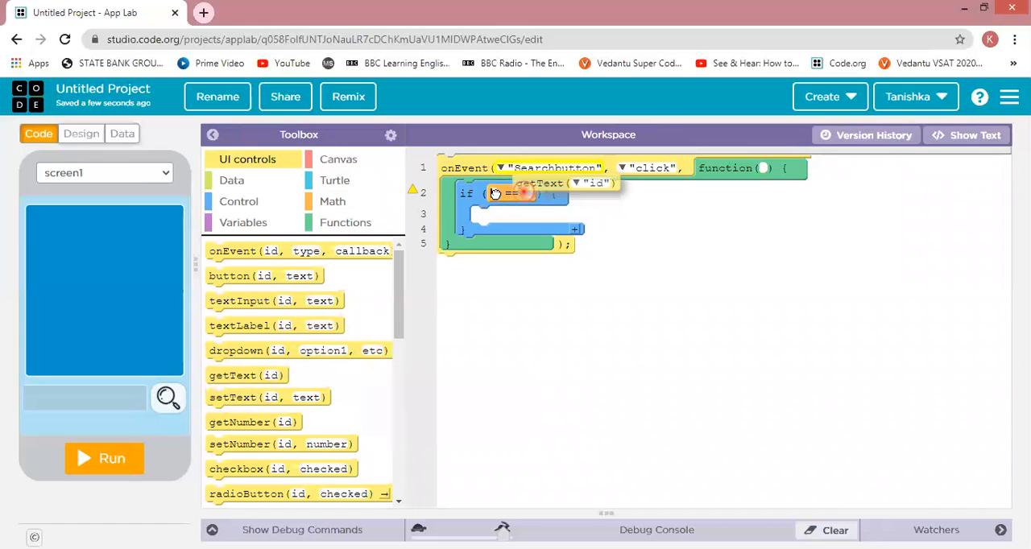
left_click(580, 197)
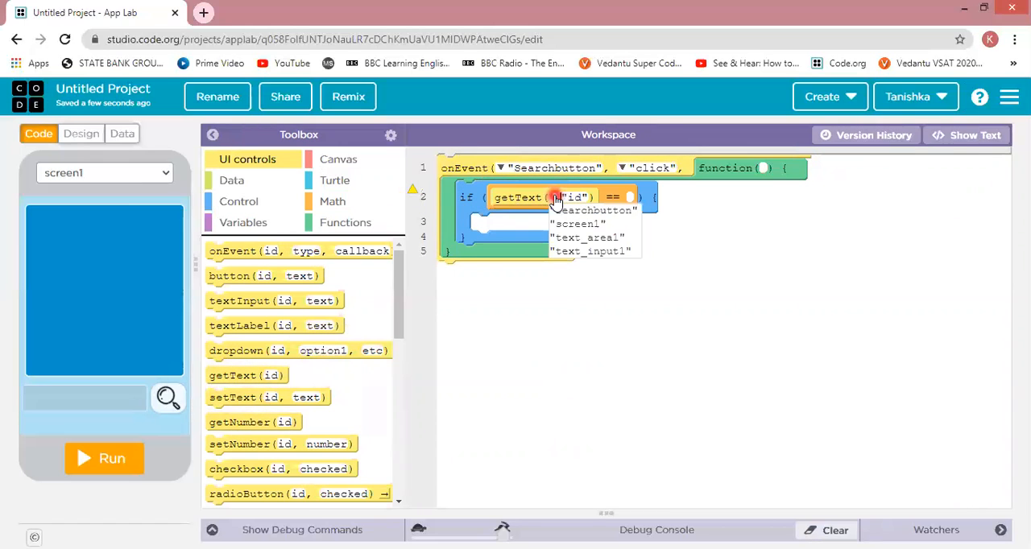
left_click(591, 250)
type("\"")
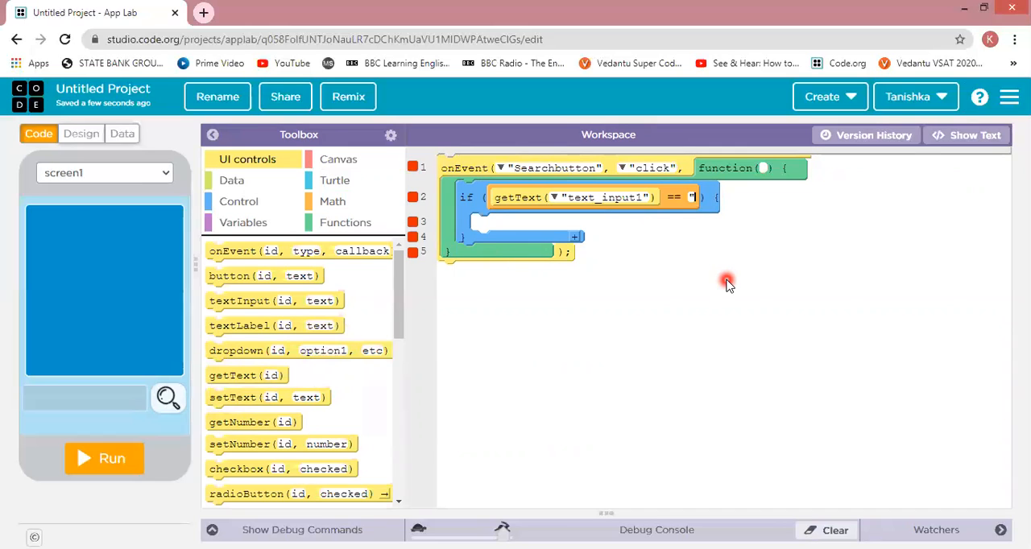
type("H")
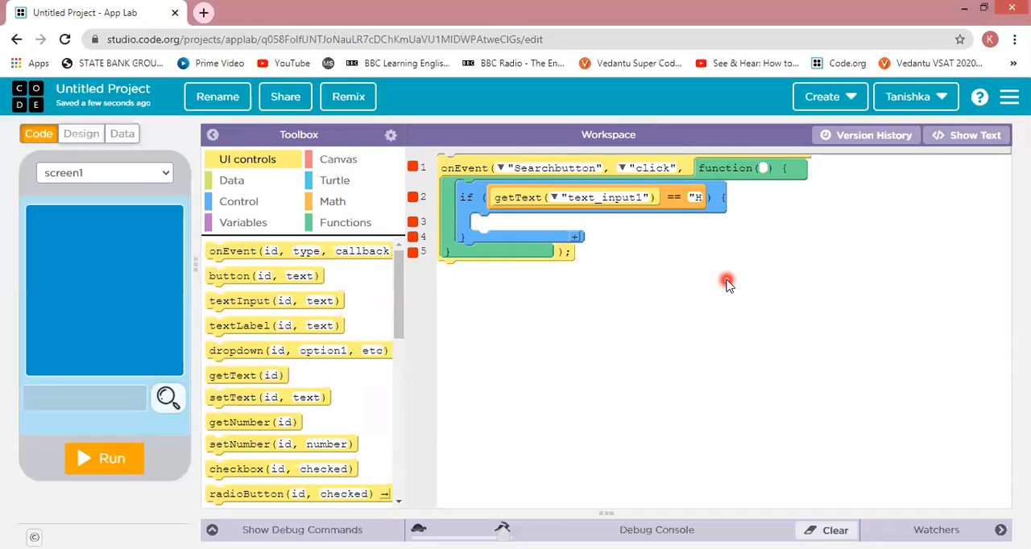
type("i !\"")
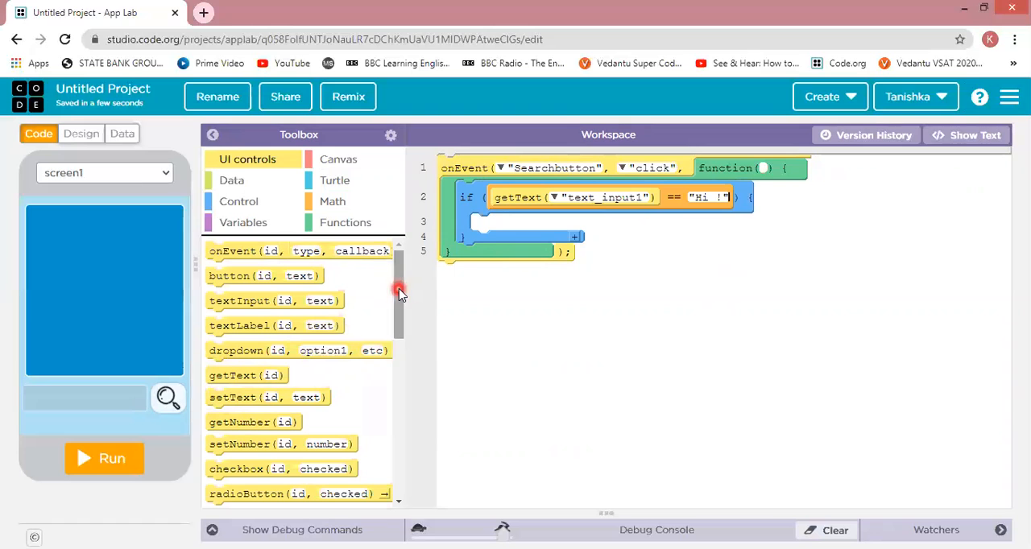
scroll("down", 3)
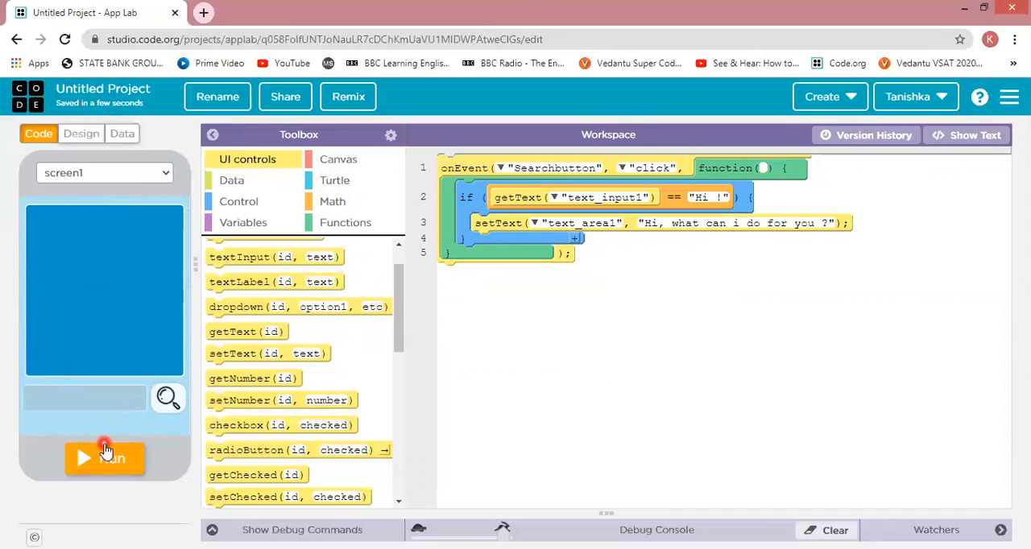
Run the app, enter "Hi !" in the input and submit it with the search button
left_click(104, 459)
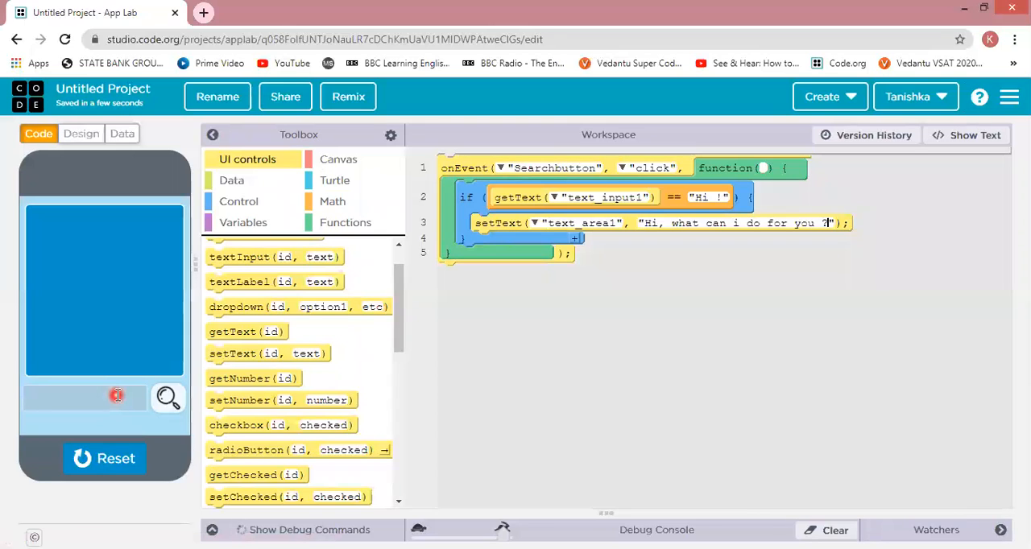
type("Hi !")
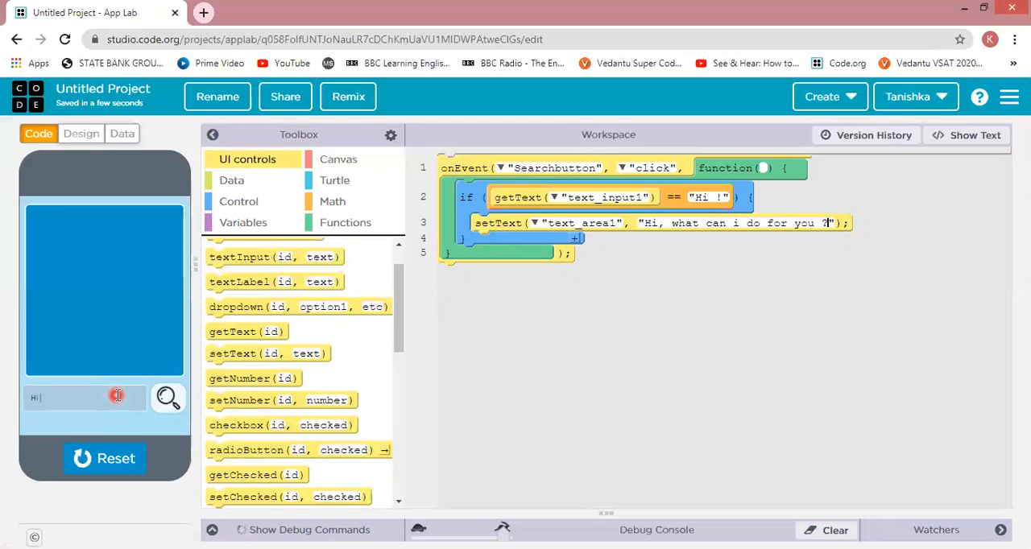
left_click(168, 398)
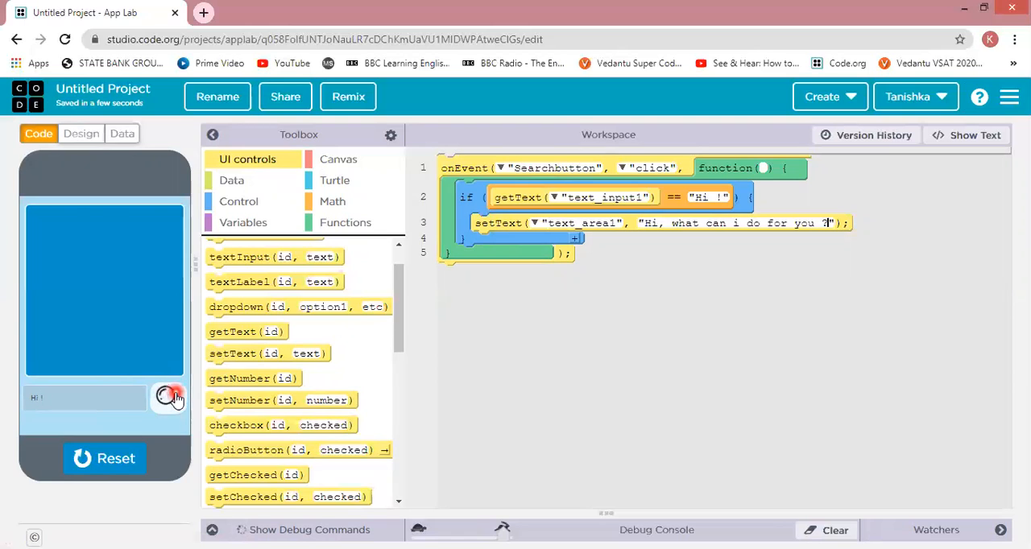
left_click(167, 398)
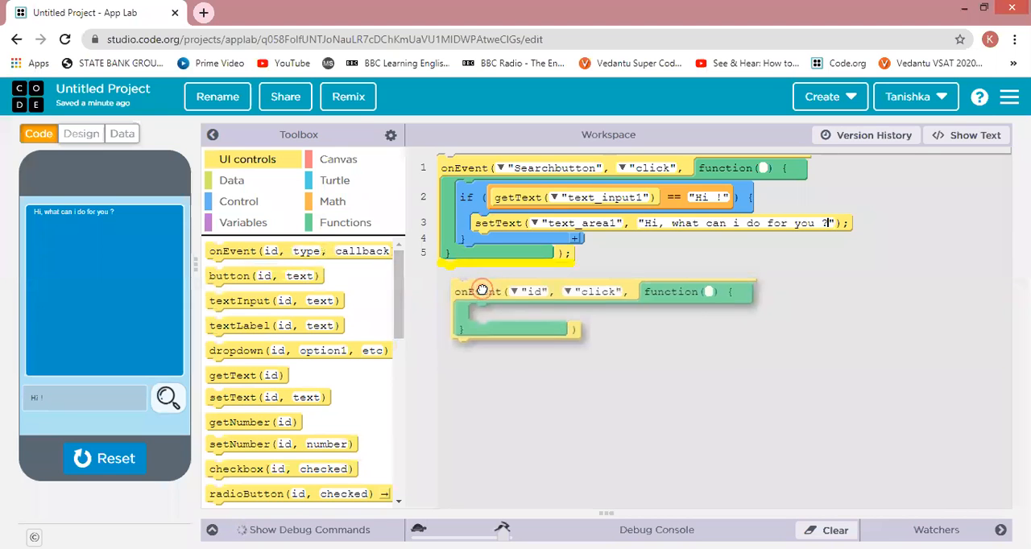
Add a second Searchbutton click handler whose playSound plays hi!.mp3
left_click_drag(482, 290, 512, 276)
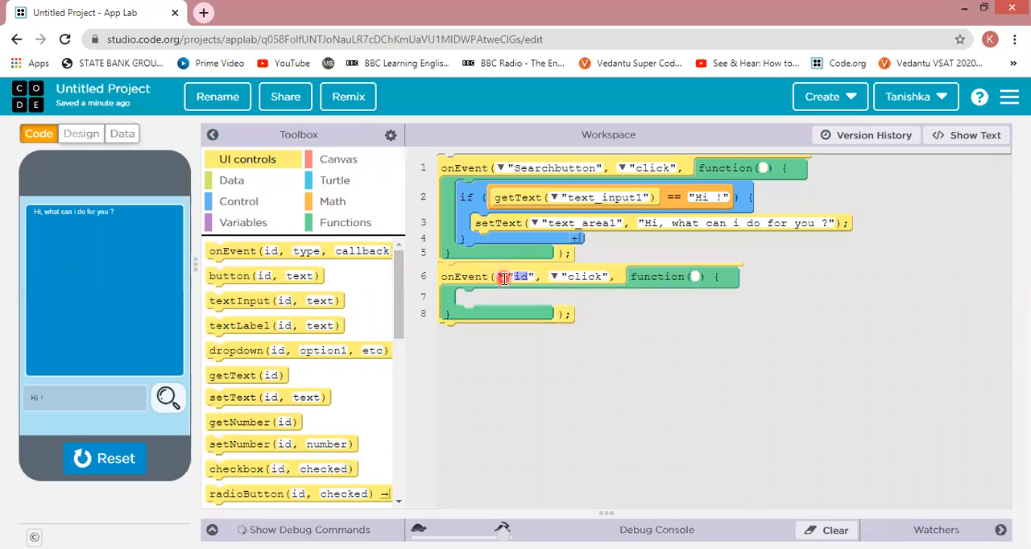
left_click(520, 277)
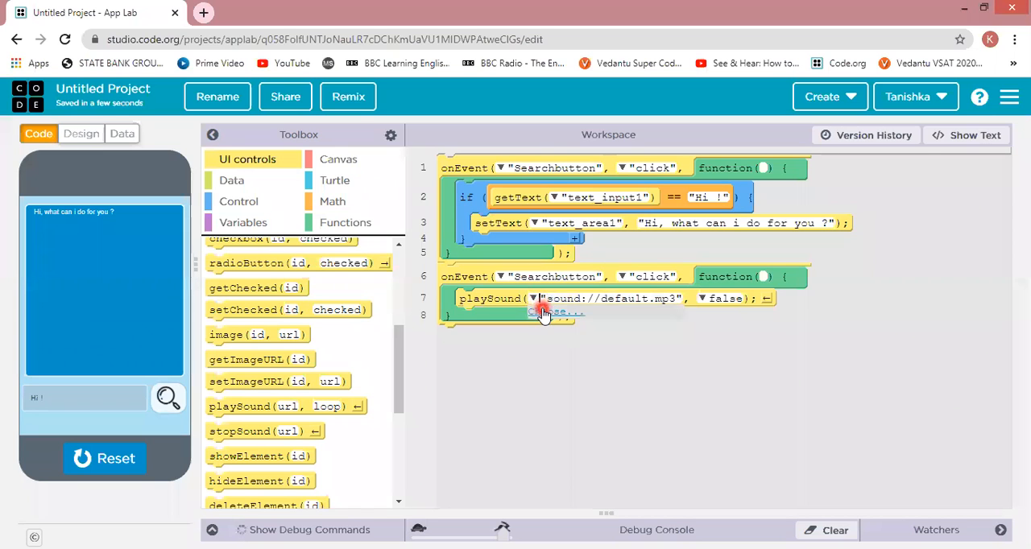
left_click(614, 298)
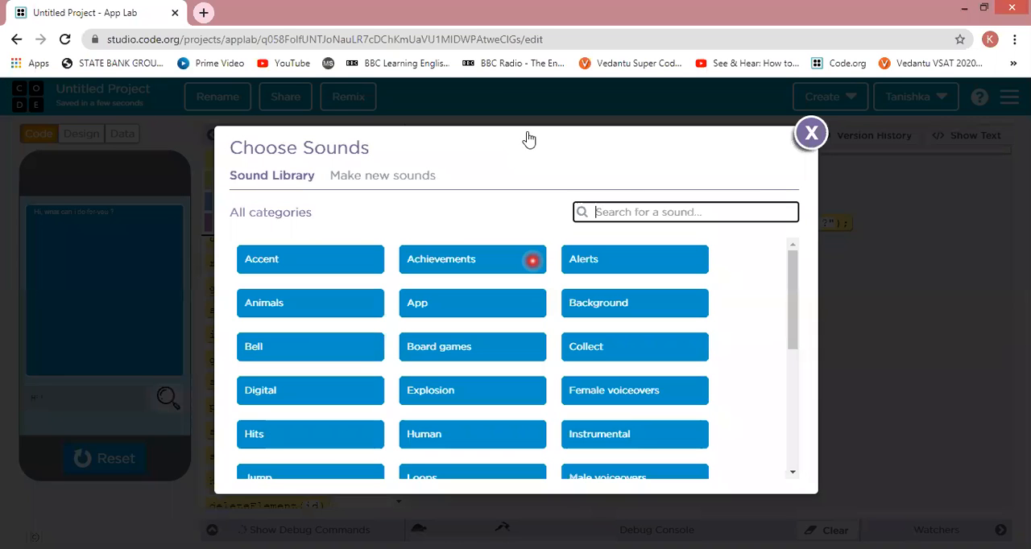
left_click(811, 132)
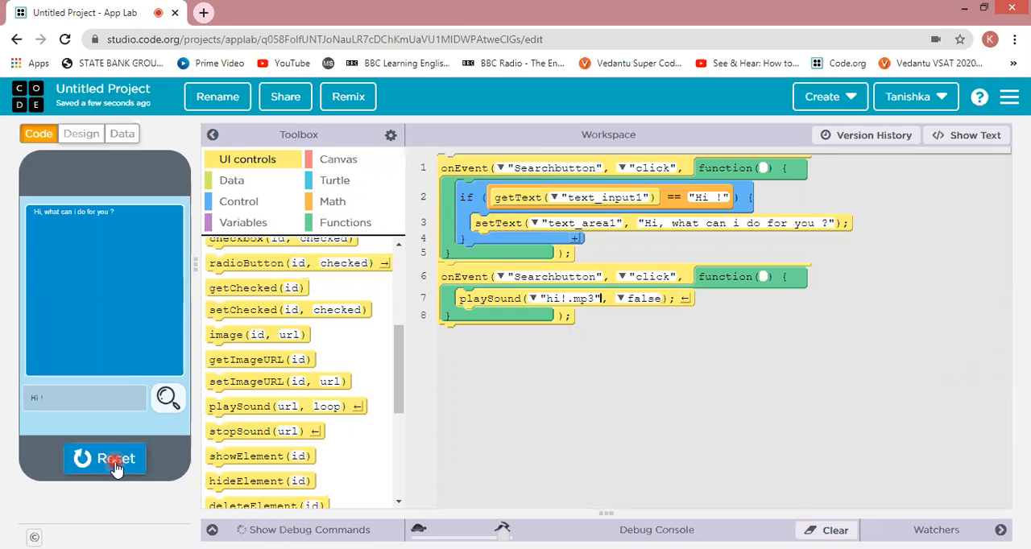
Rerun the app, enter 'Hi !' and submit it to test the reply and sound
left_click(105, 459)
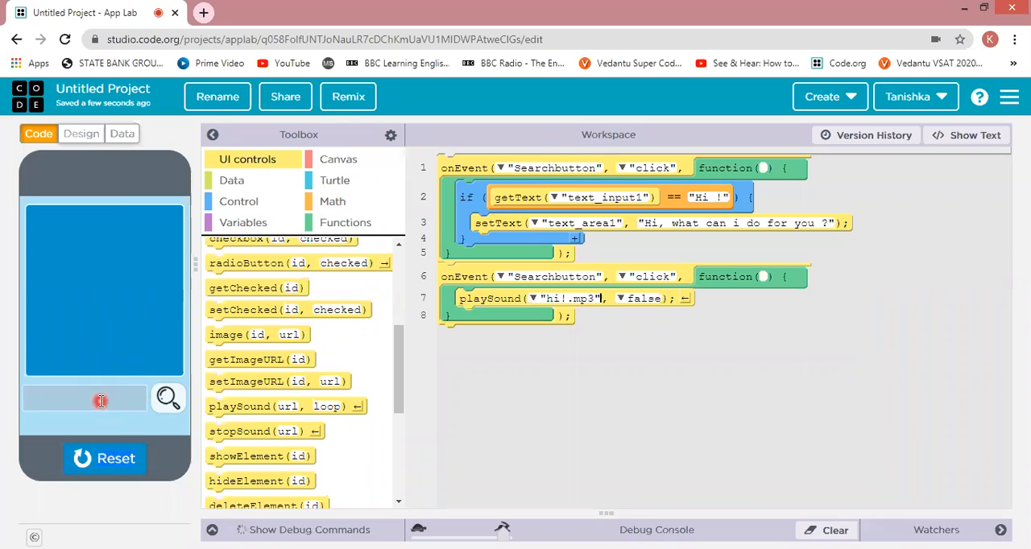
type("Hi !")
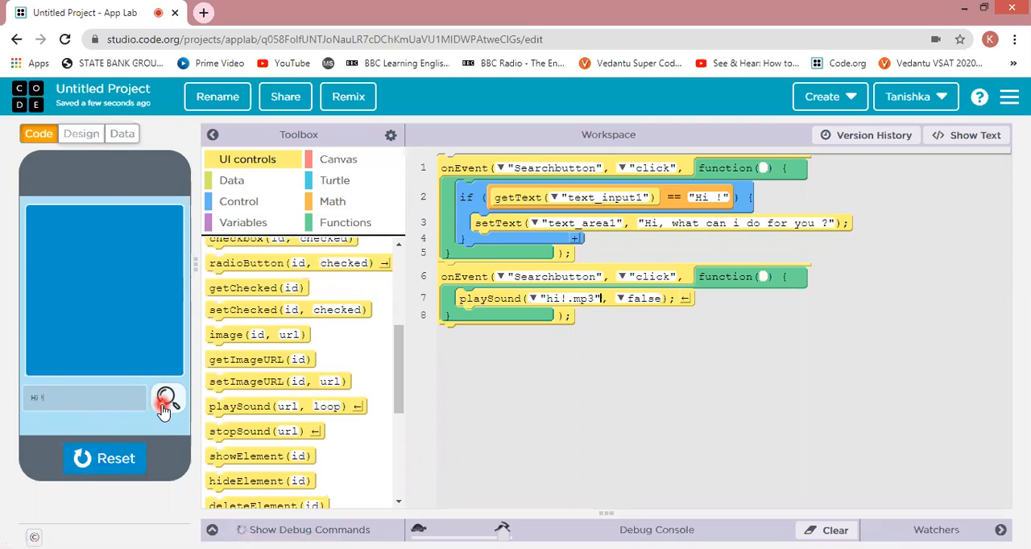
left_click(168, 400)
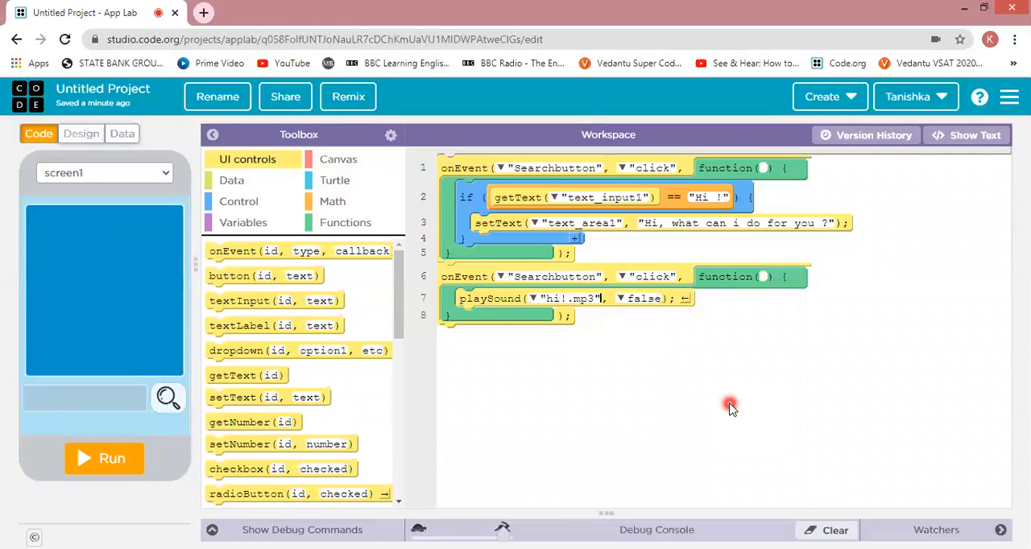
mouse_move(629, 199)
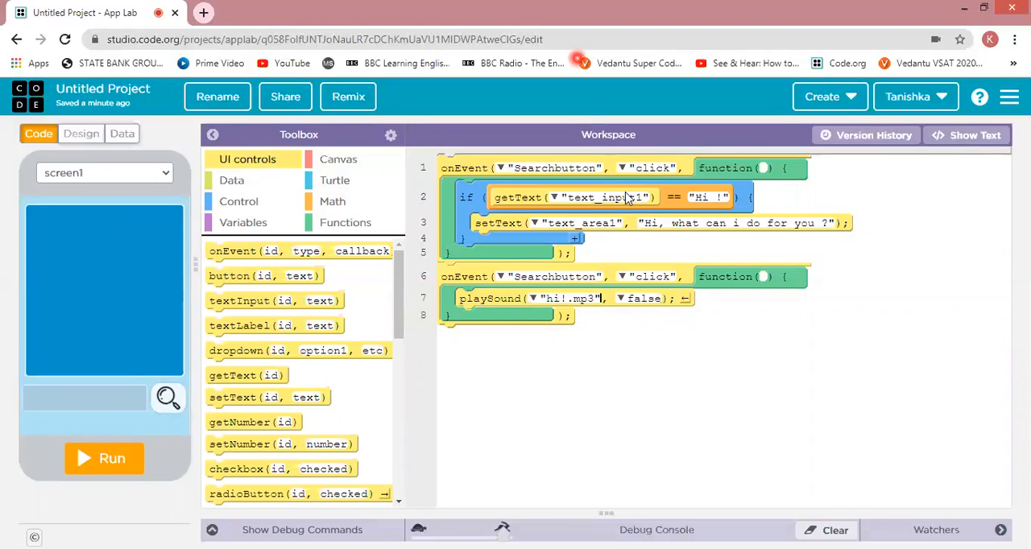